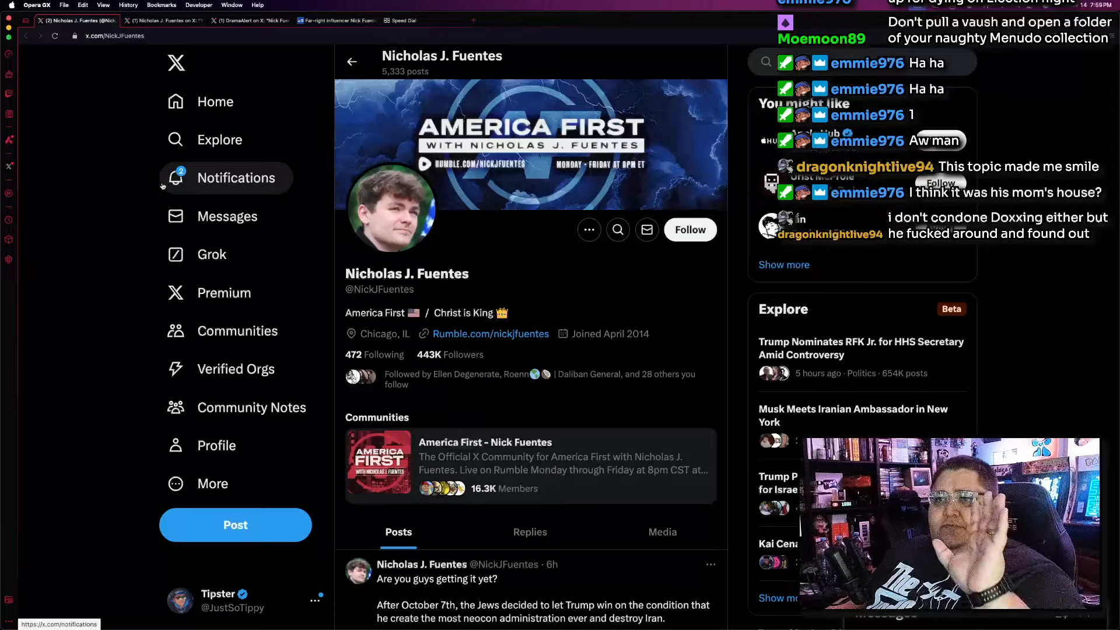
mouse_move(117, 177)
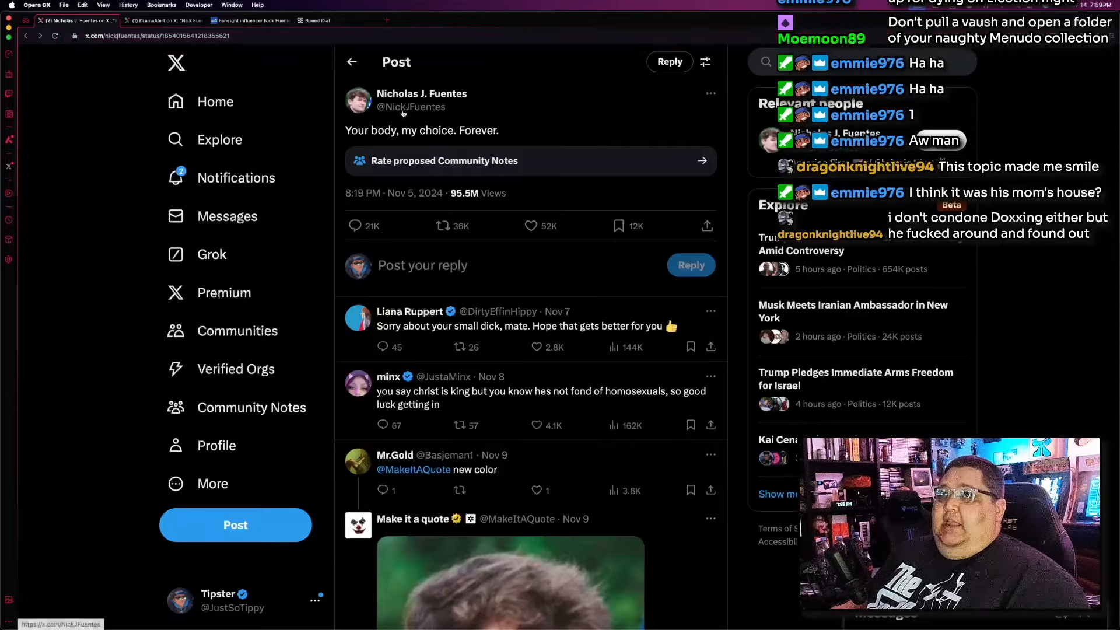
mouse_move(121, 188)
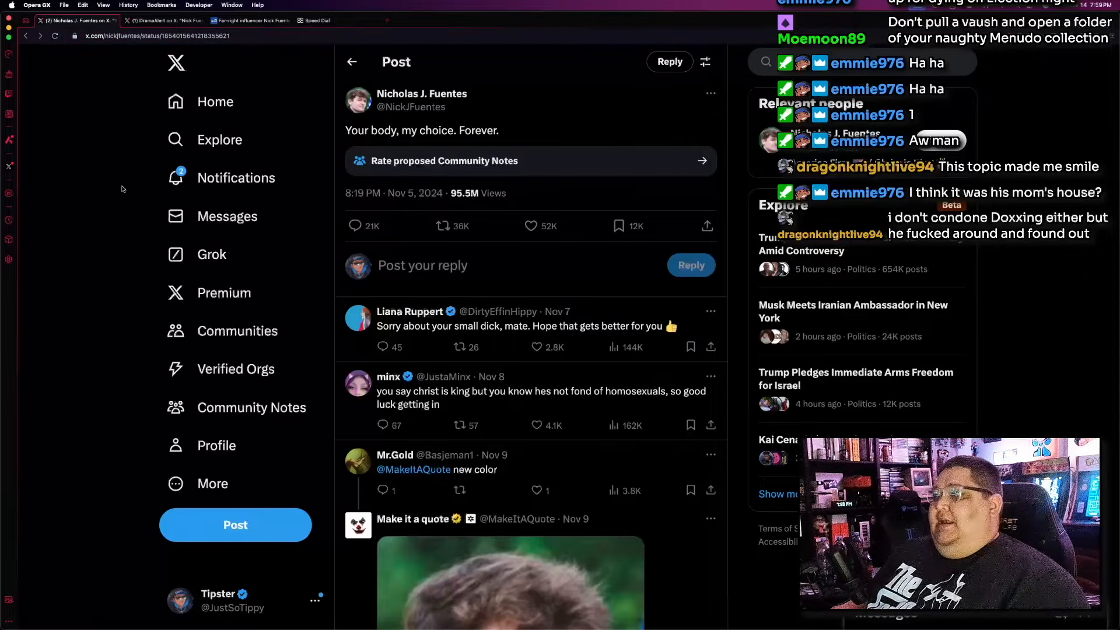
mouse_move(598, 115)
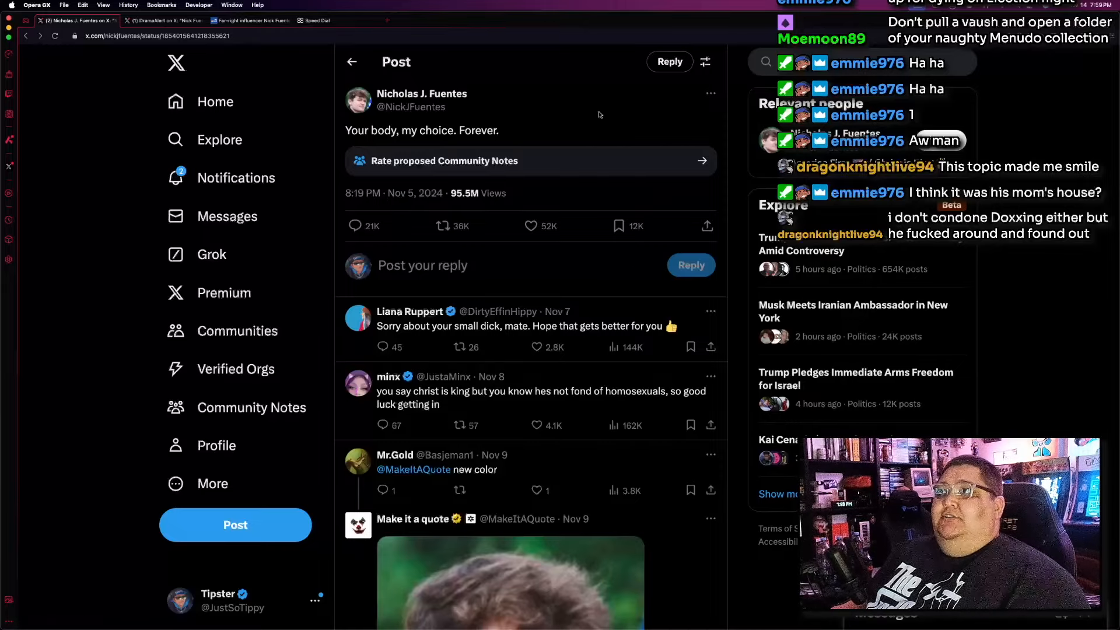
mouse_move(1046, 130)
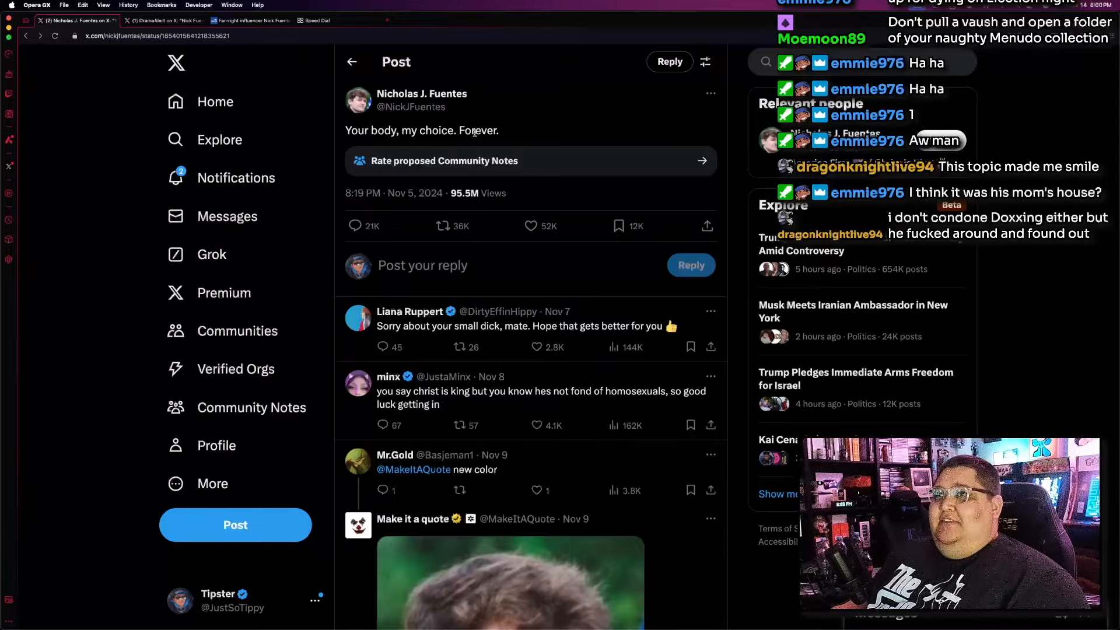
mouse_move(541, 132)
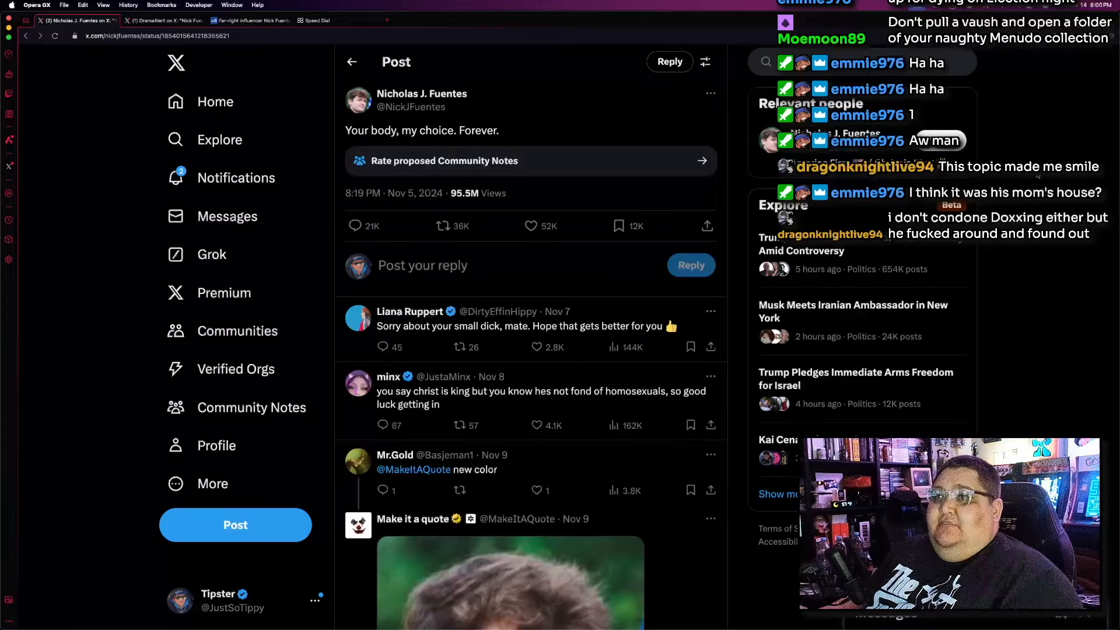
mouse_move(93, 232)
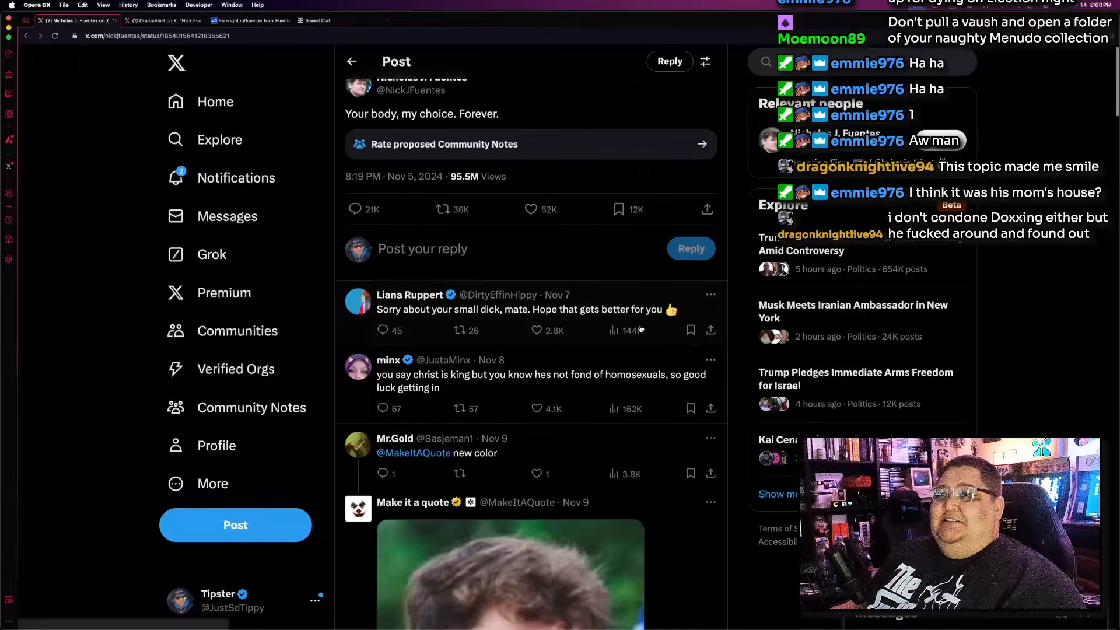
scroll(up, 3)
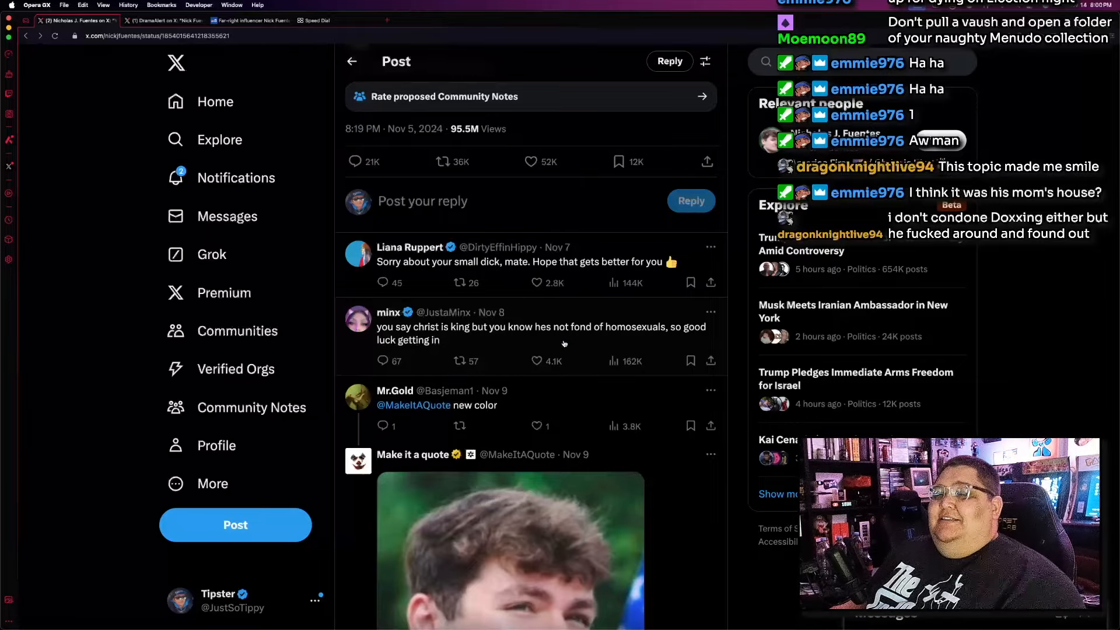
scroll(up, 3)
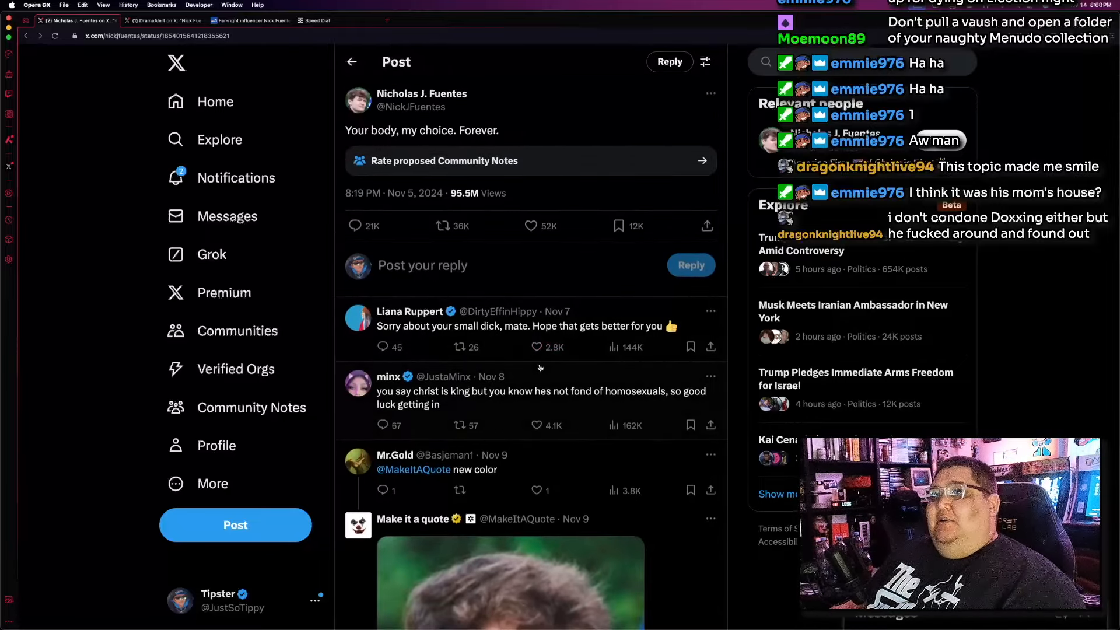
mouse_move(421, 93)
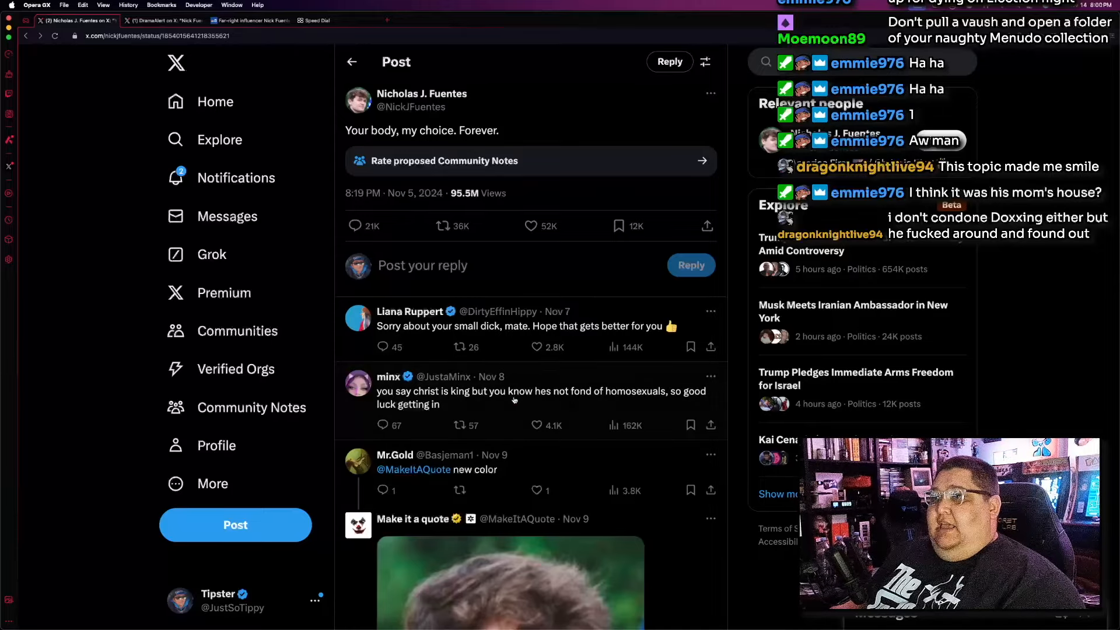
mouse_move(634, 403)
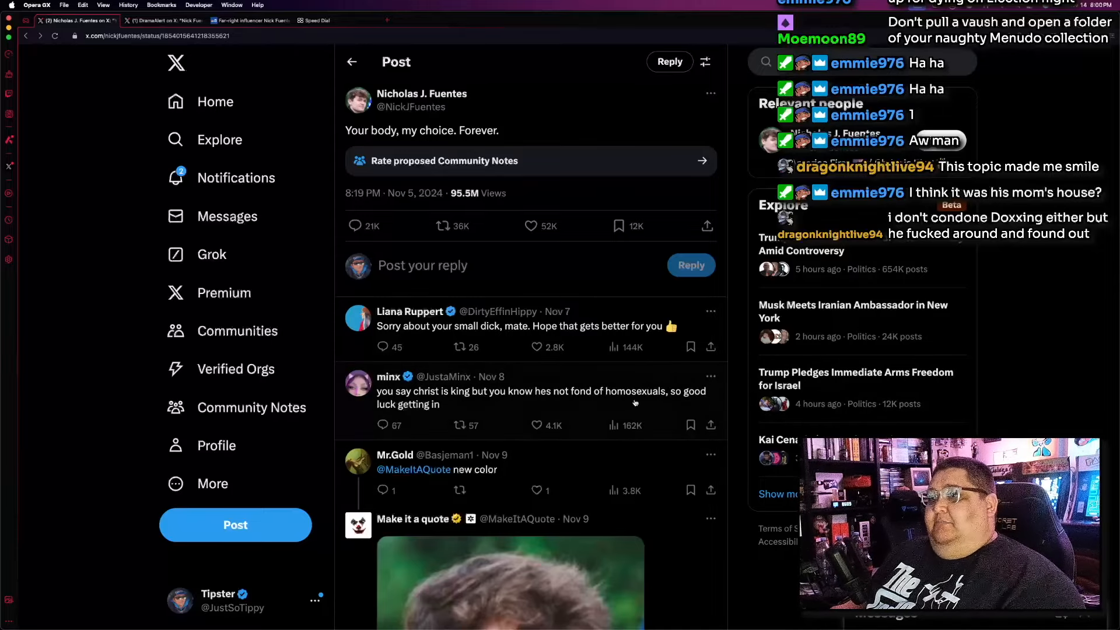
mouse_move(655, 395)
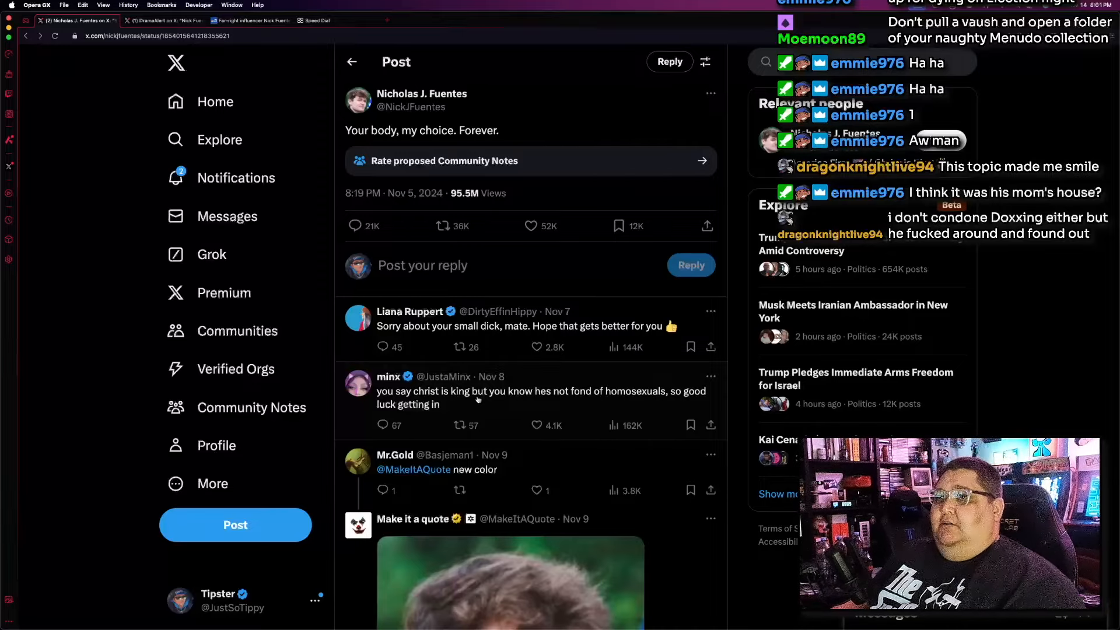
mouse_move(715, 389)
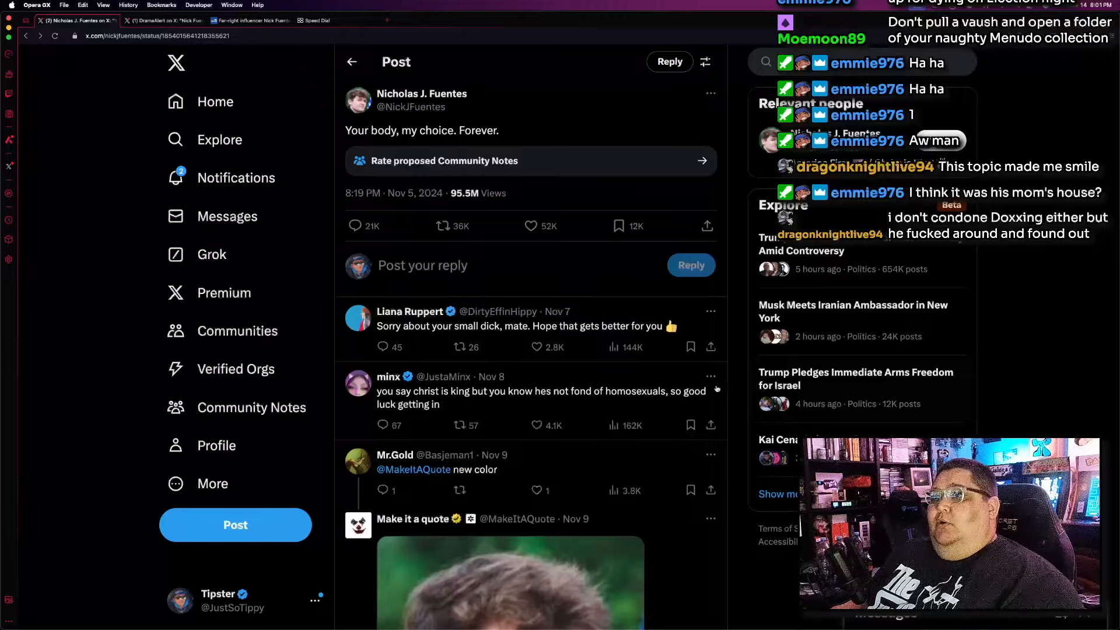
mouse_move(535, 400)
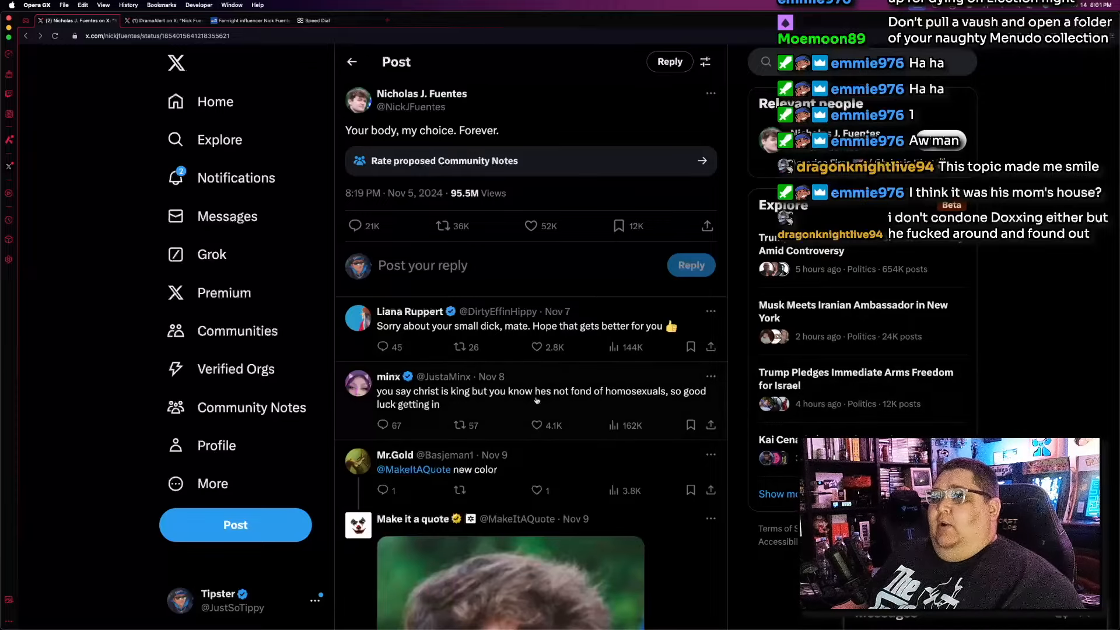
mouse_move(544, 400)
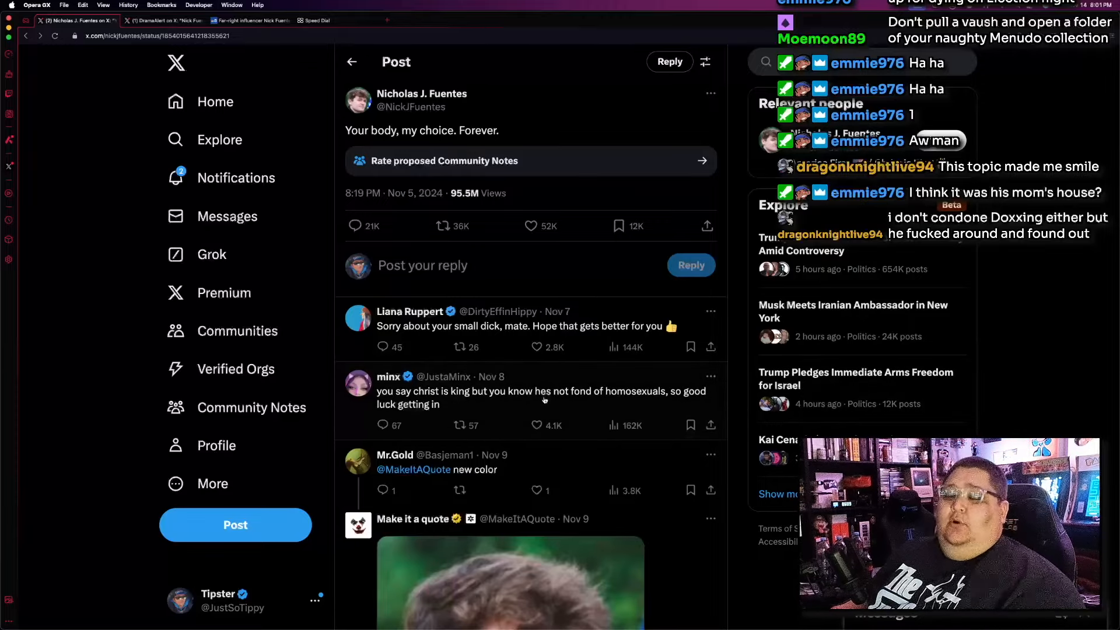
mouse_move(884, 403)
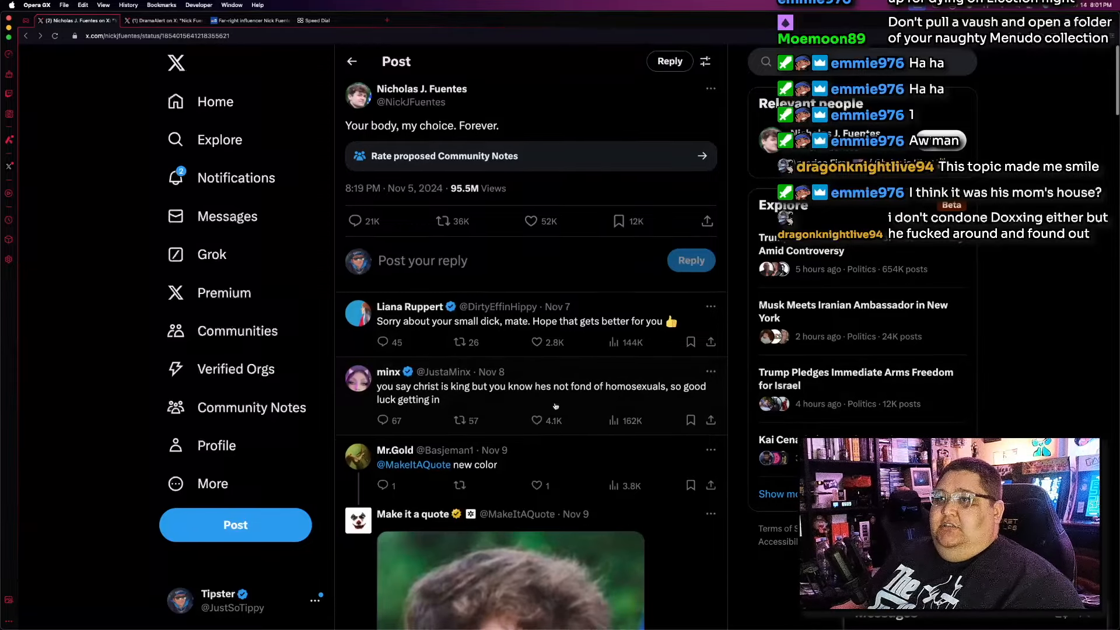
Scroll the 'Your body, my choice. Forever.' replies down to the comic strip and Gapingphobia car video
scroll(down, 3)
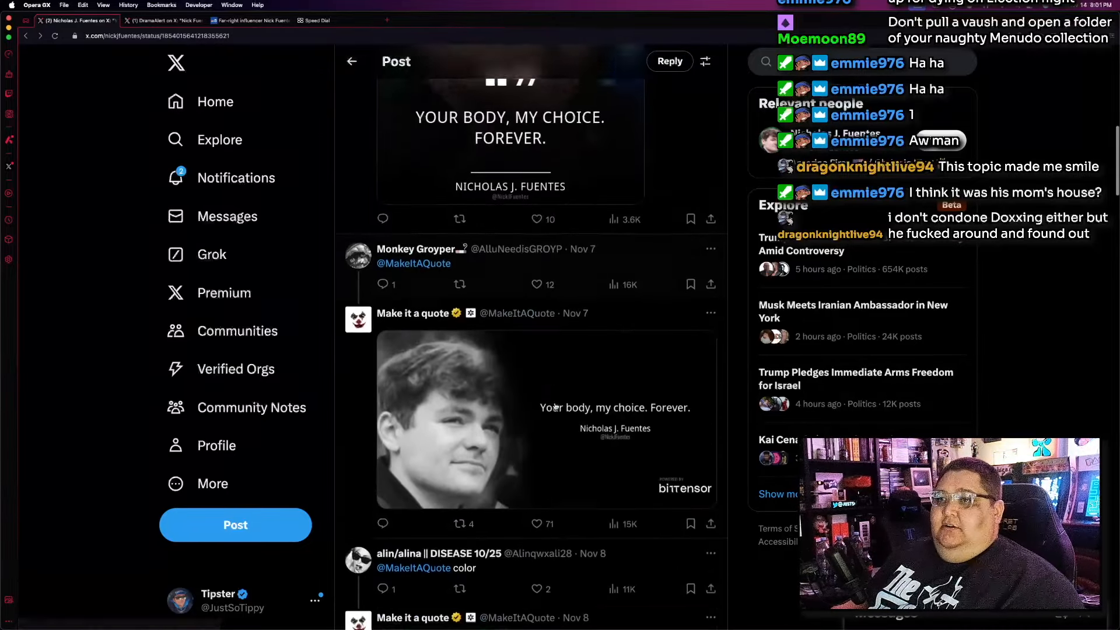
scroll(down, 3)
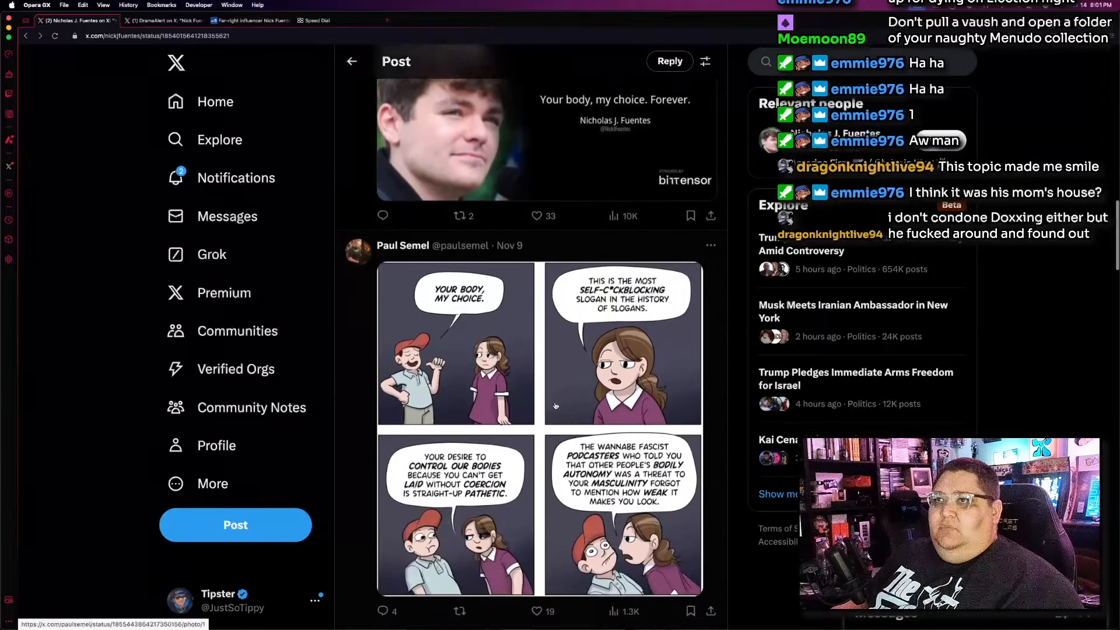
scroll(down, 3)
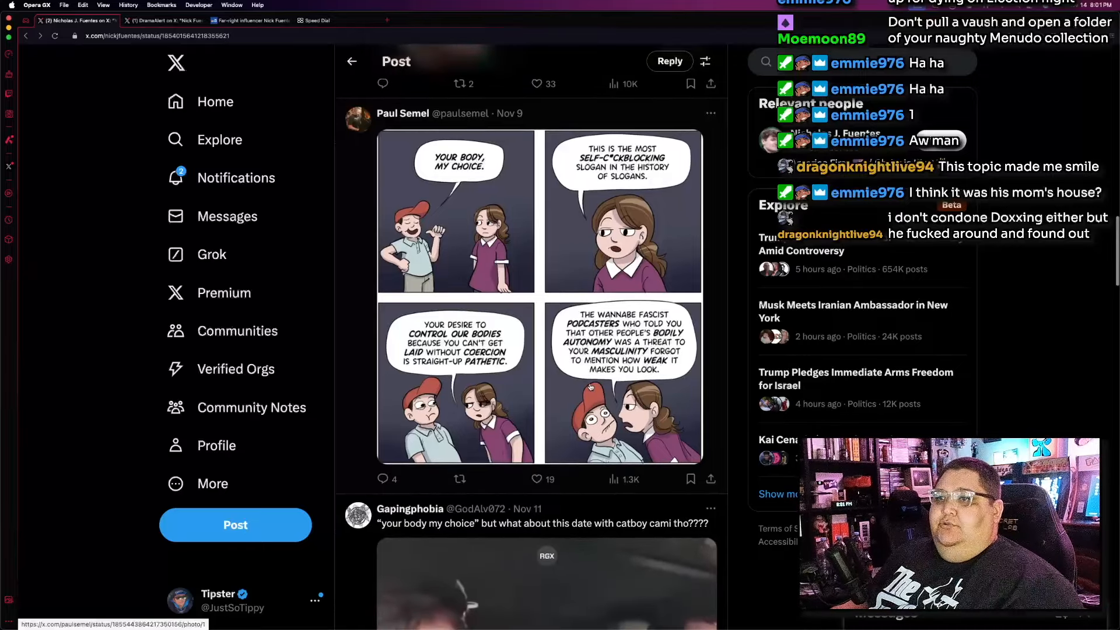
scroll(down, 3)
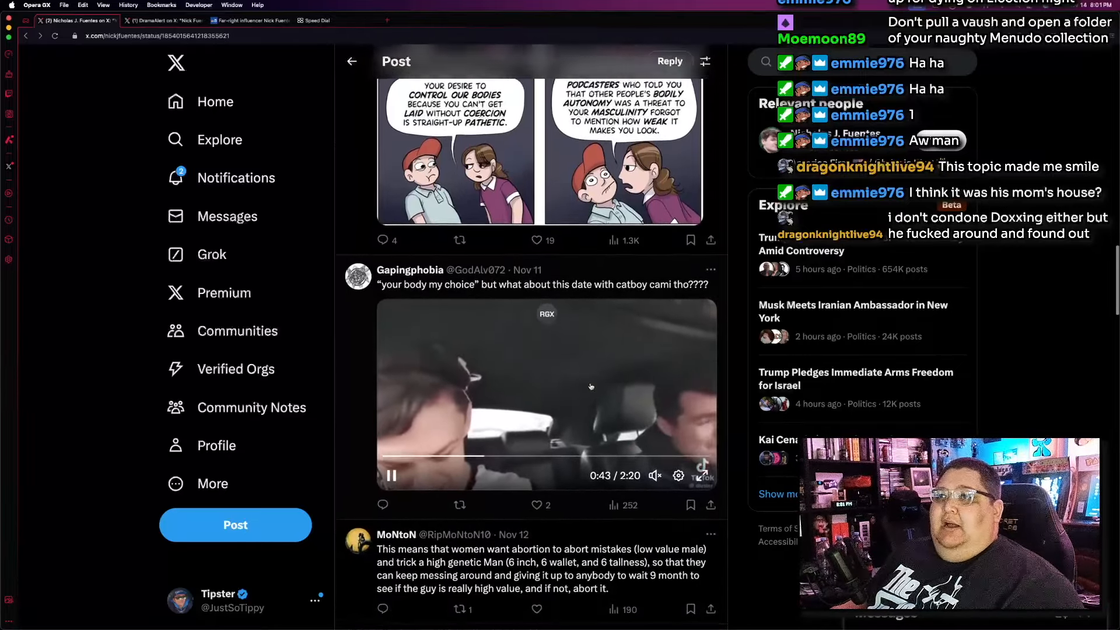
scroll(down, 3)
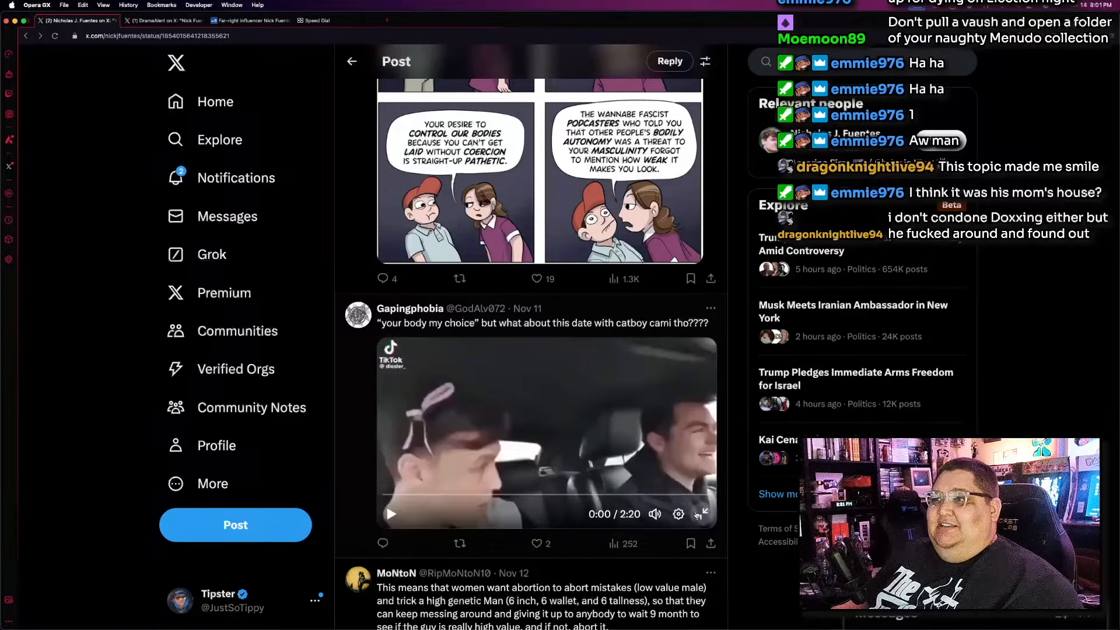
Play the Gapingphobia car video reply and watch to about 0:21
click(702, 514)
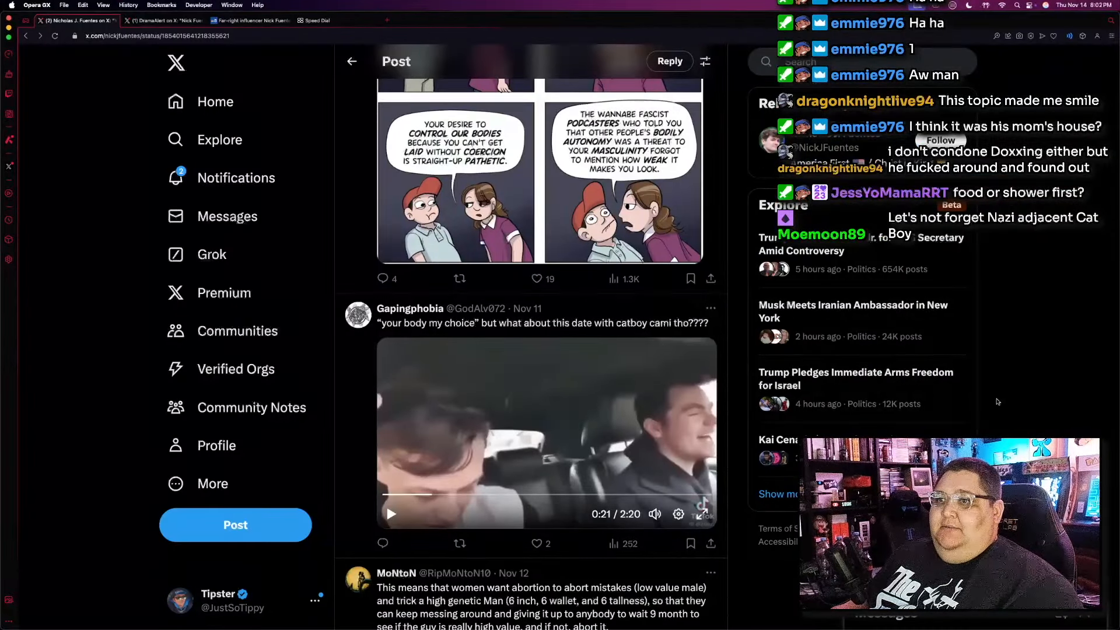
Scroll through and click into further replies on the post
scroll(down, 3)
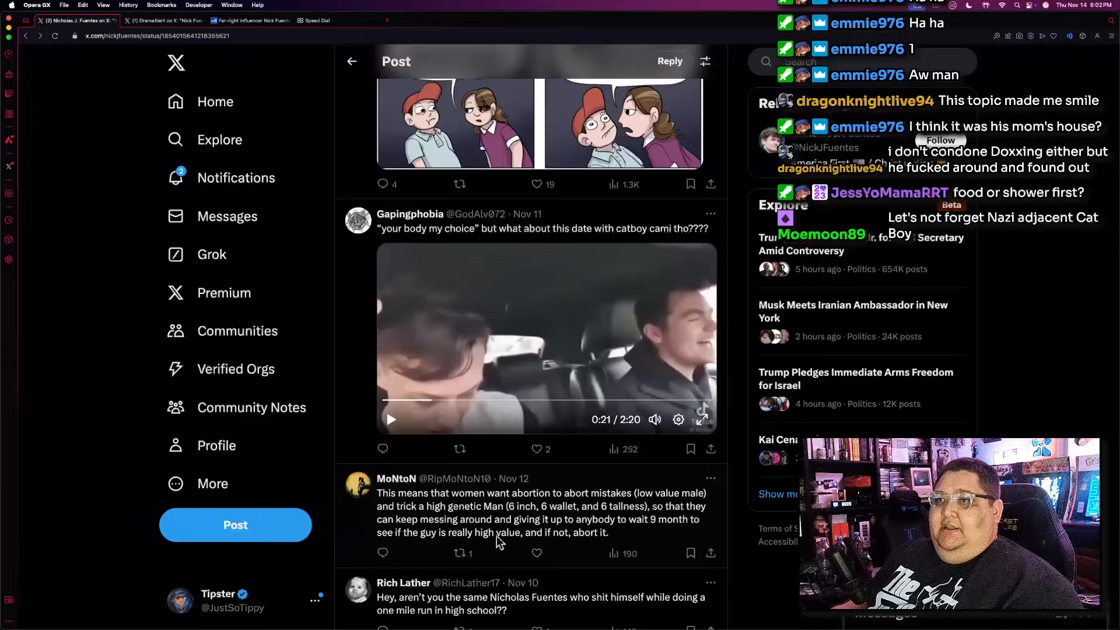
scroll(down, 3)
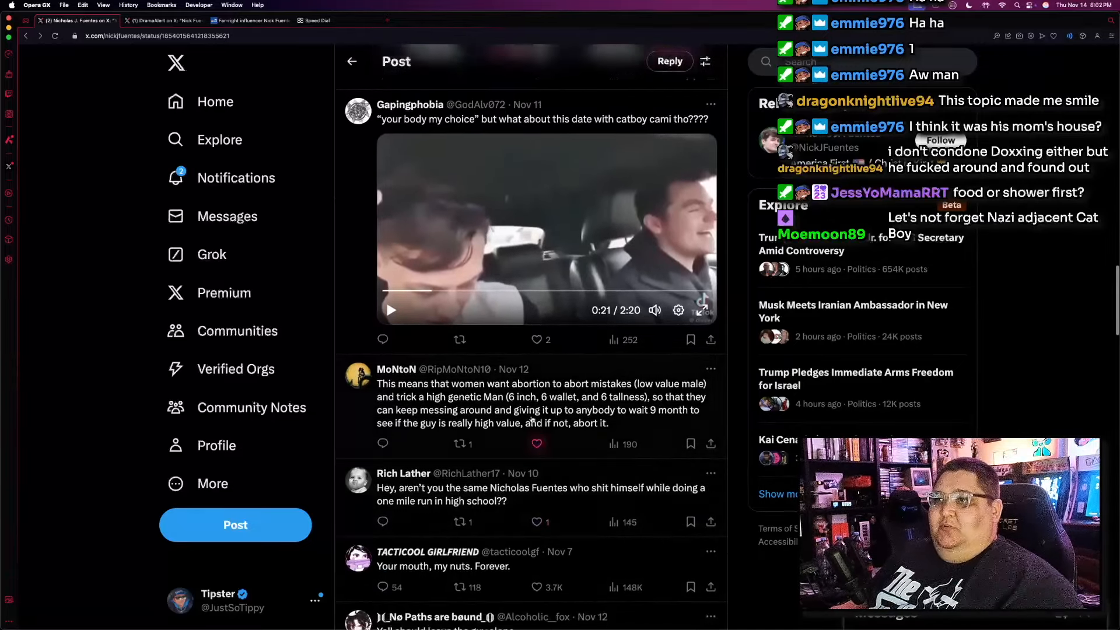
click(536, 444)
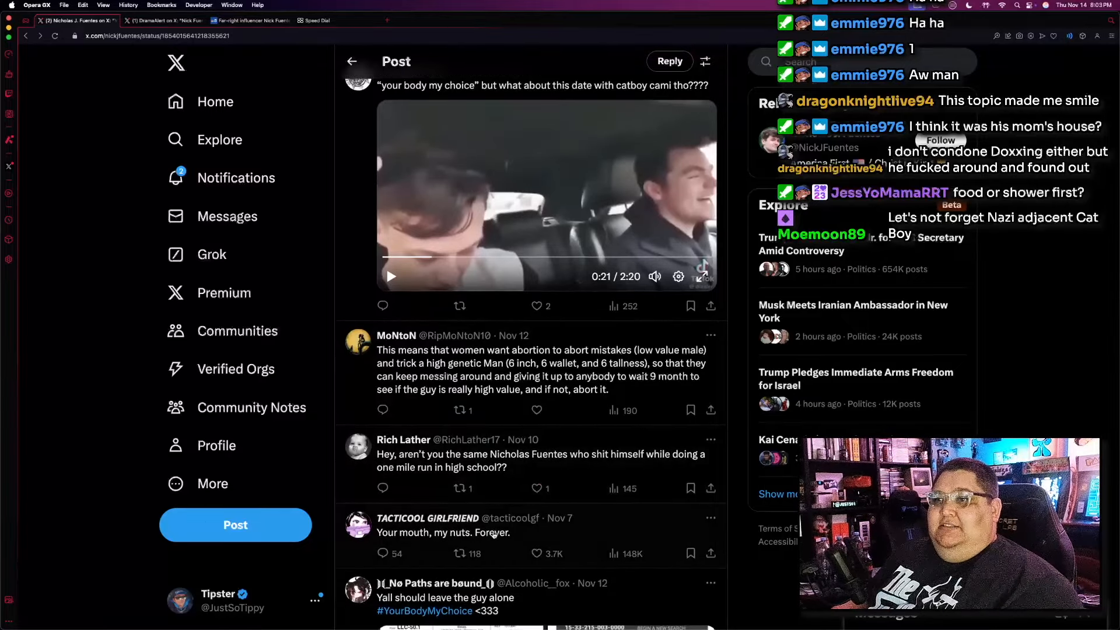
click(536, 553)
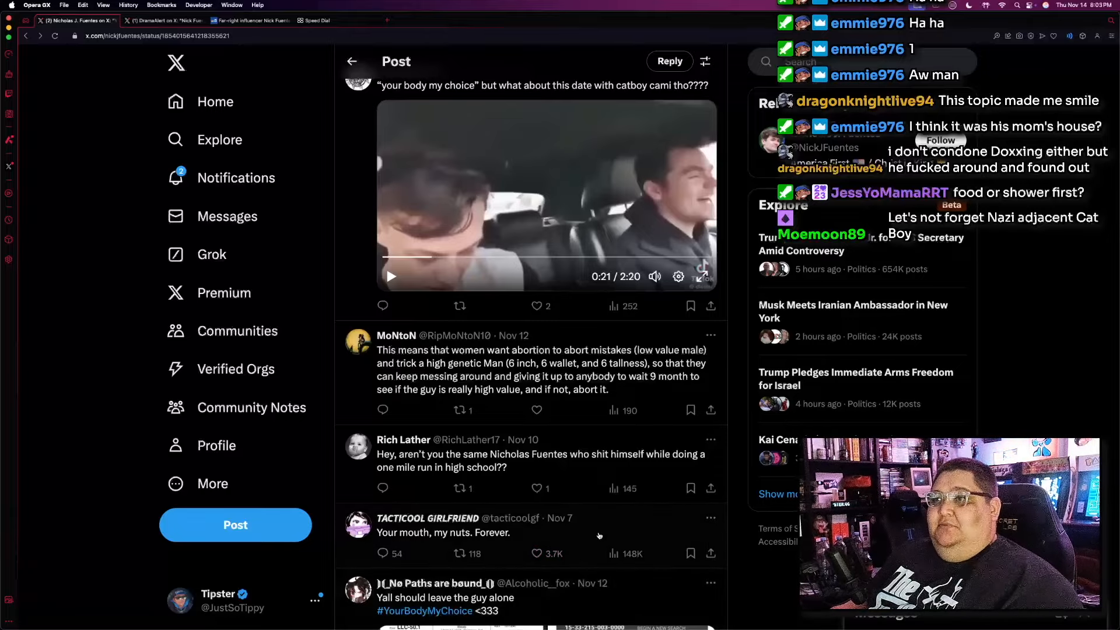
scroll(down, 3)
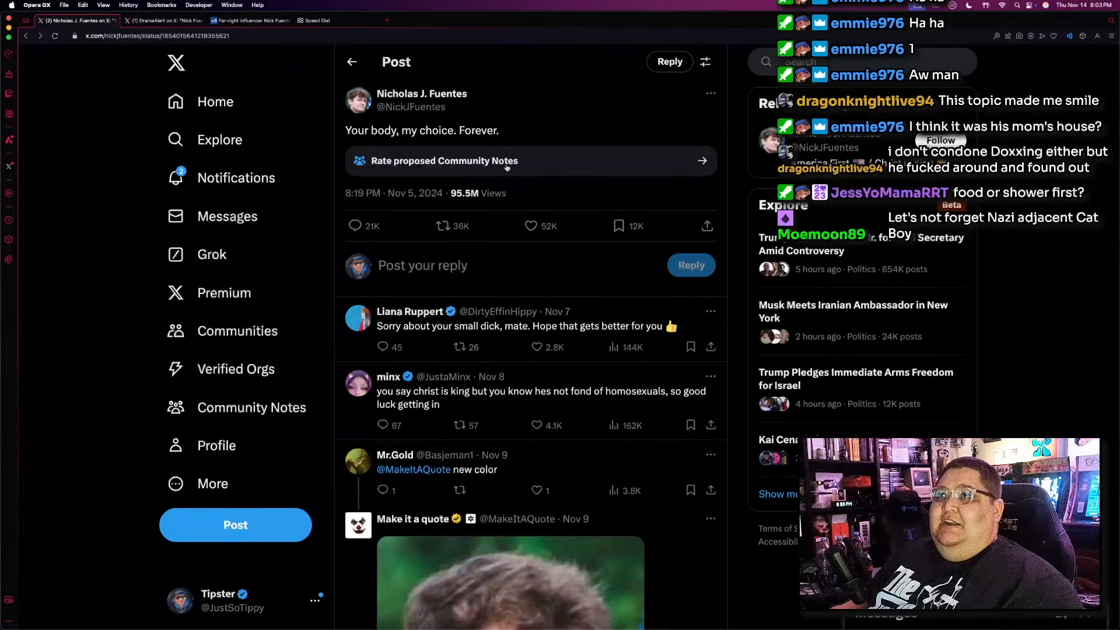
Open 'Rate proposed Community Notes' and scroll through the proposed notes
click(529, 160)
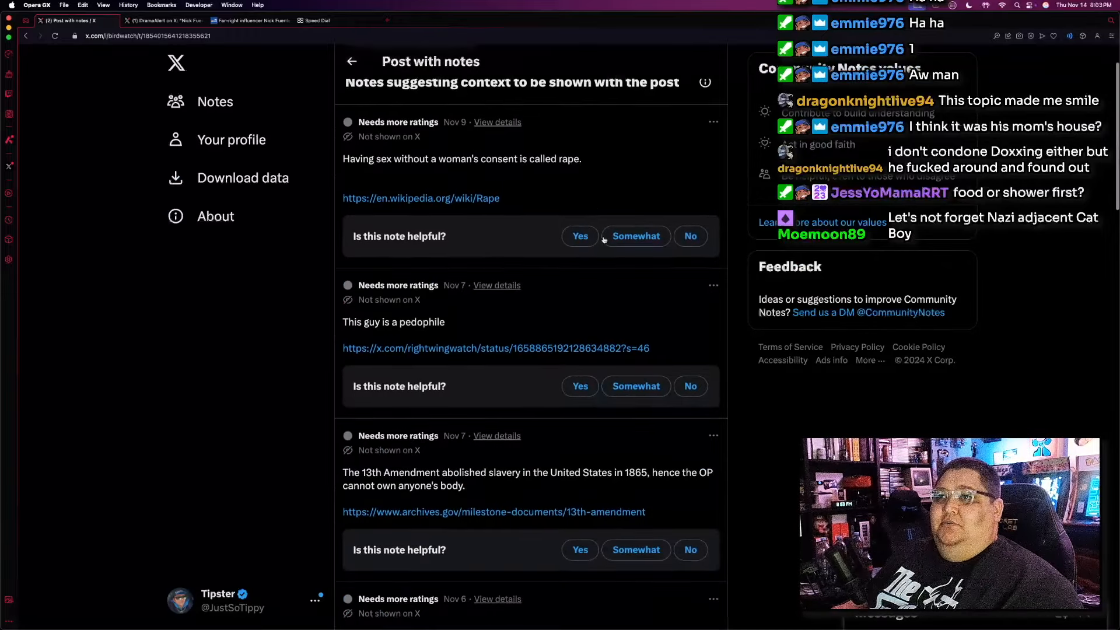
scroll(down, 3)
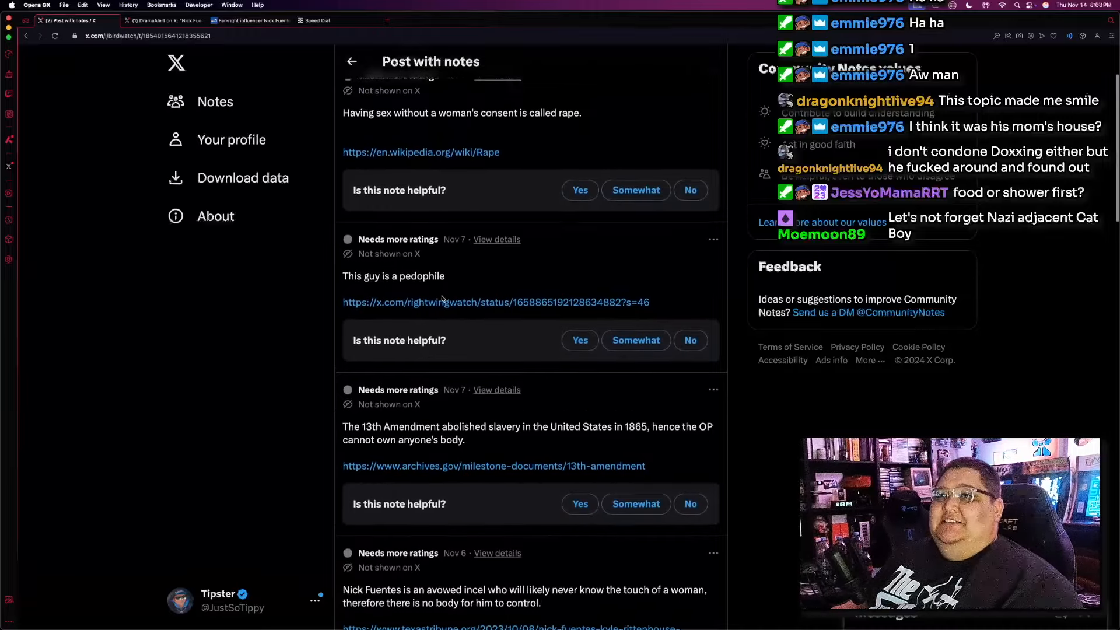
scroll(up, 3)
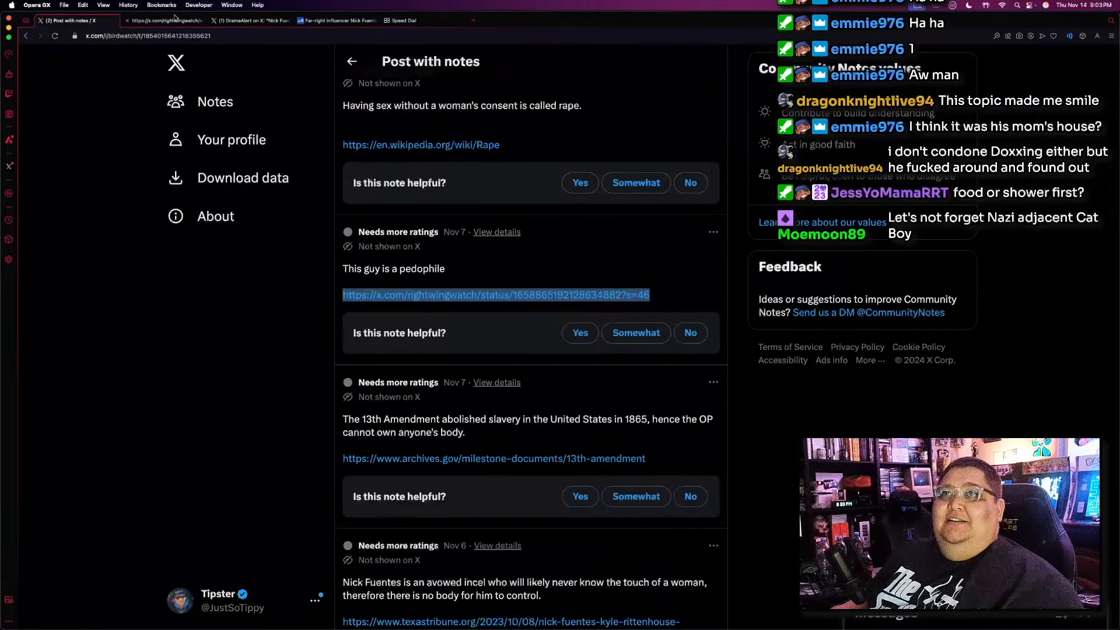
Open the rightwingwatch post linked in the note and start its clip full screen
click(495, 294)
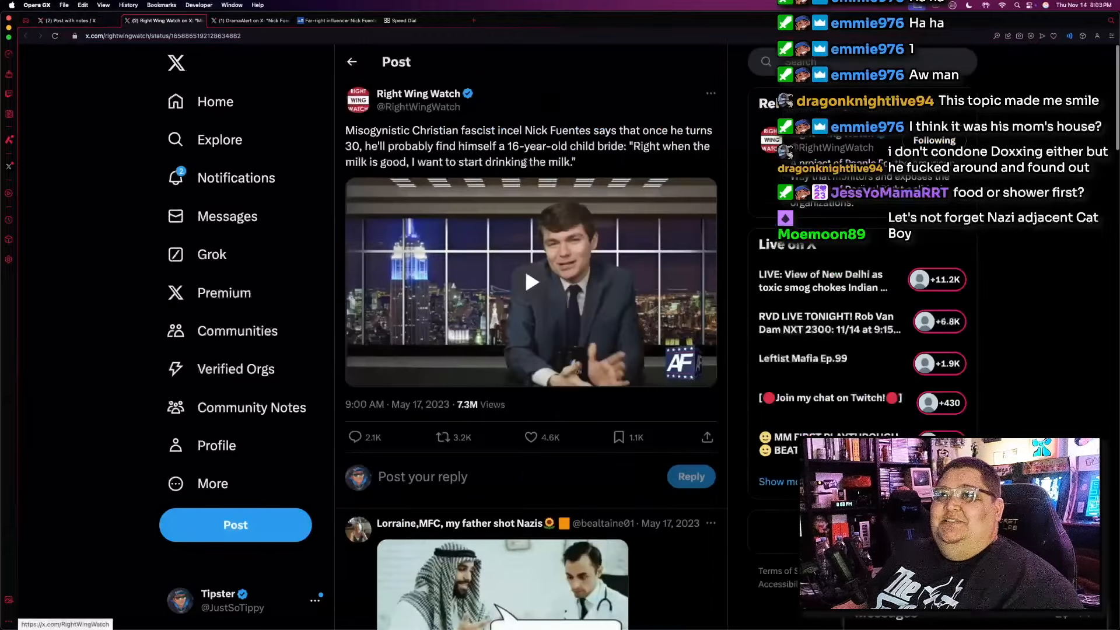
click(531, 281)
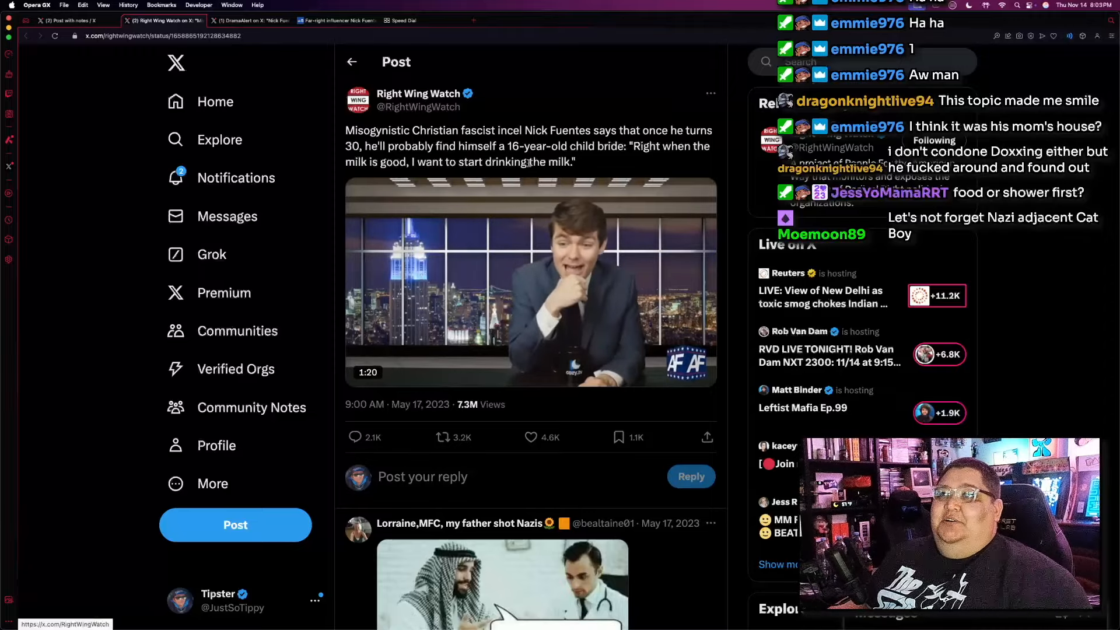
click(530, 281)
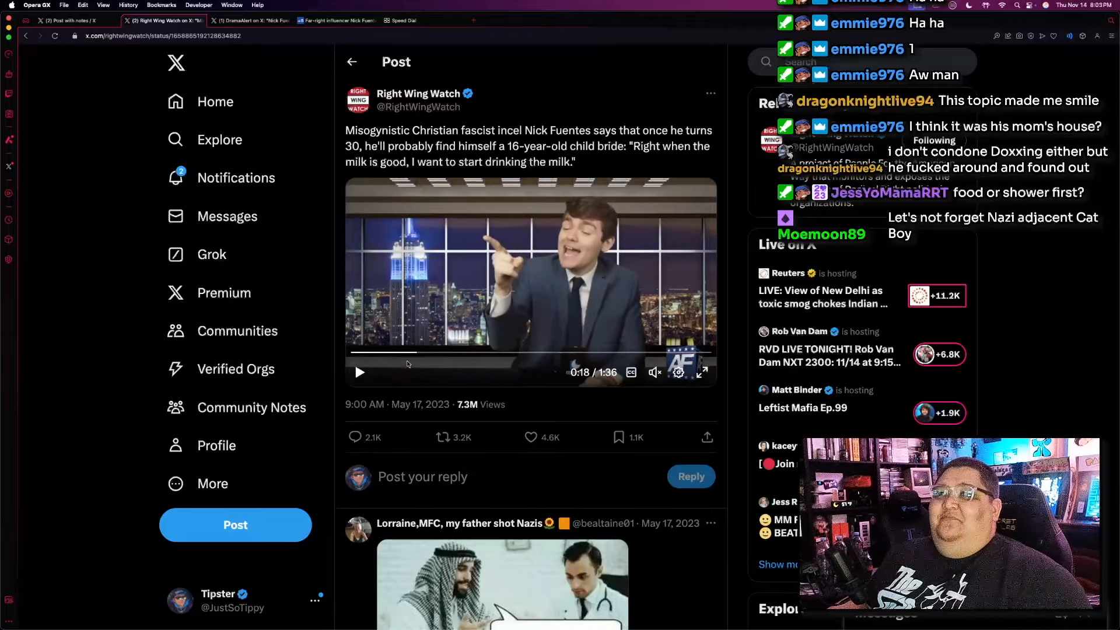
click(702, 372)
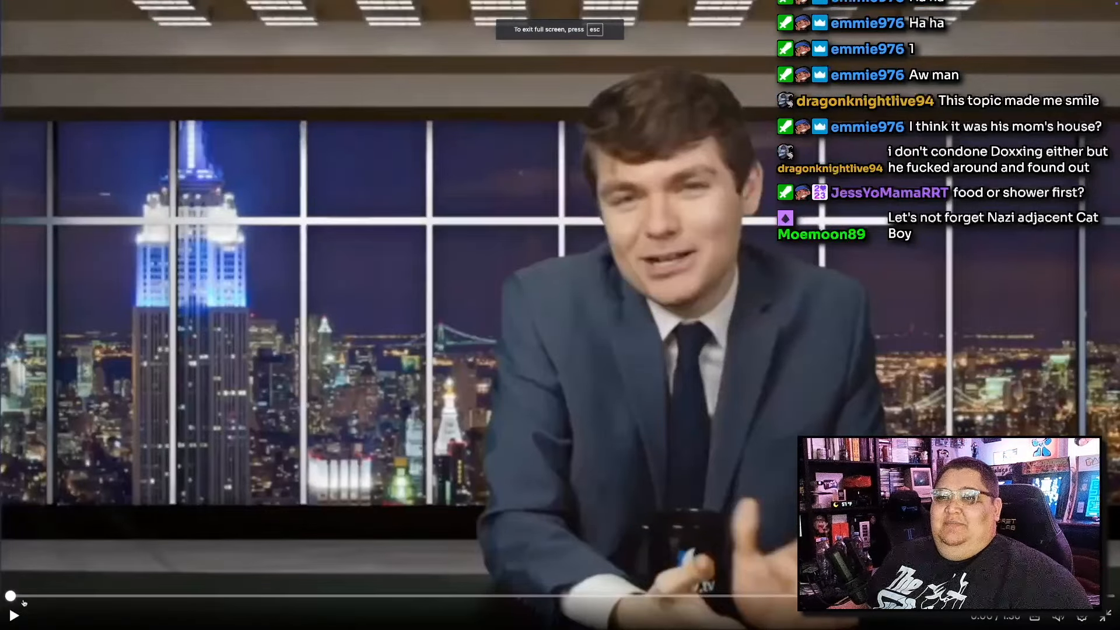
Watch the Right Wing Watch clip to its end, then return to the 'Post with notes' tab
click(12, 614)
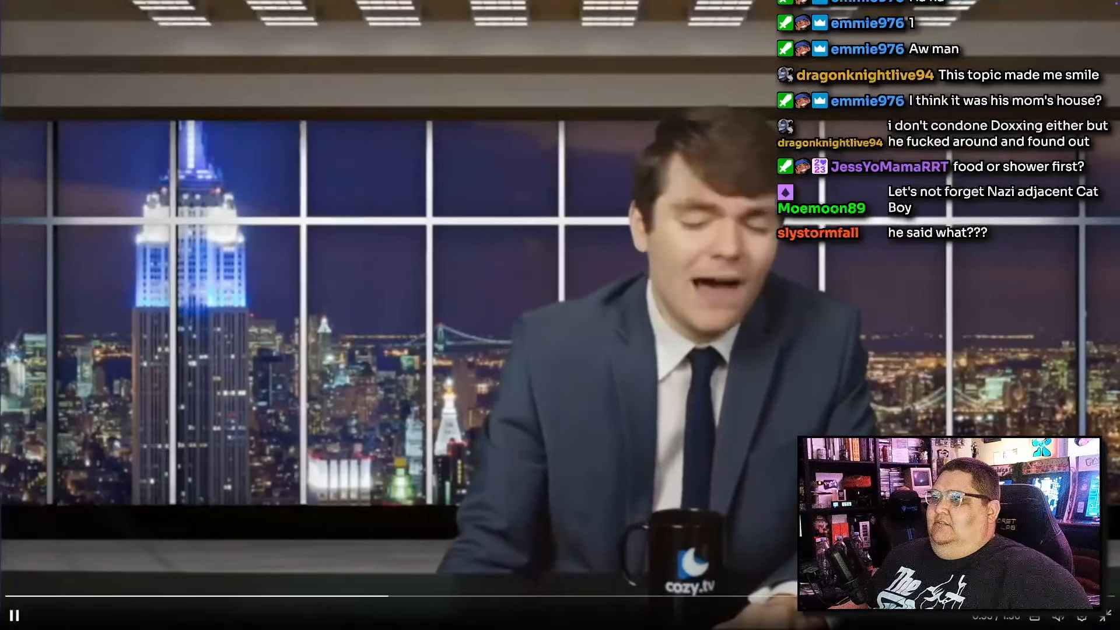
click(14, 614)
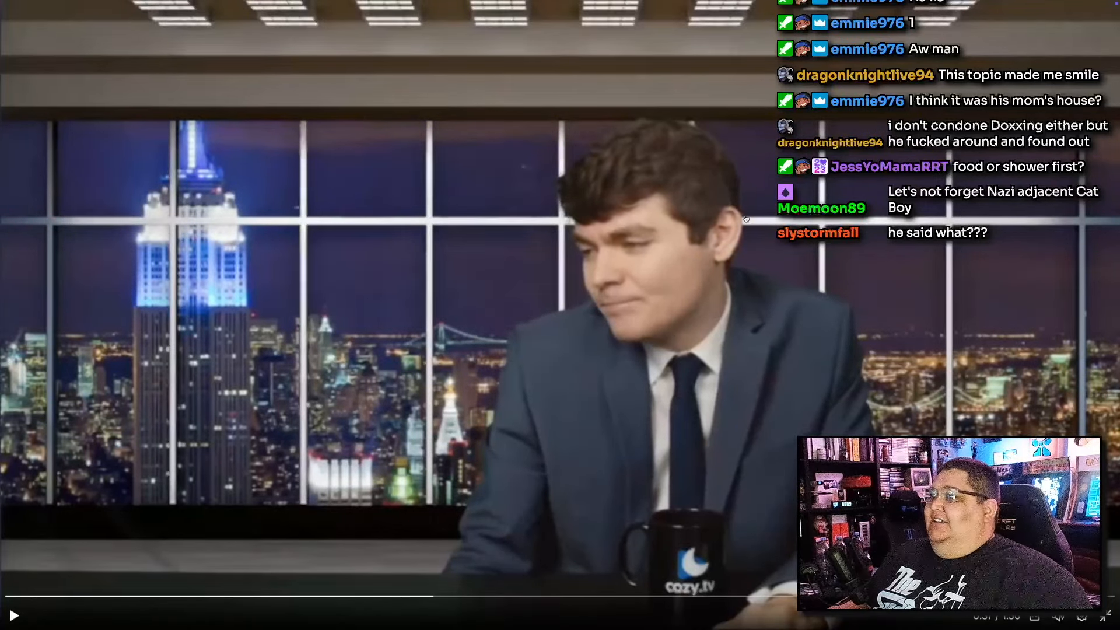
mouse_move(846, 291)
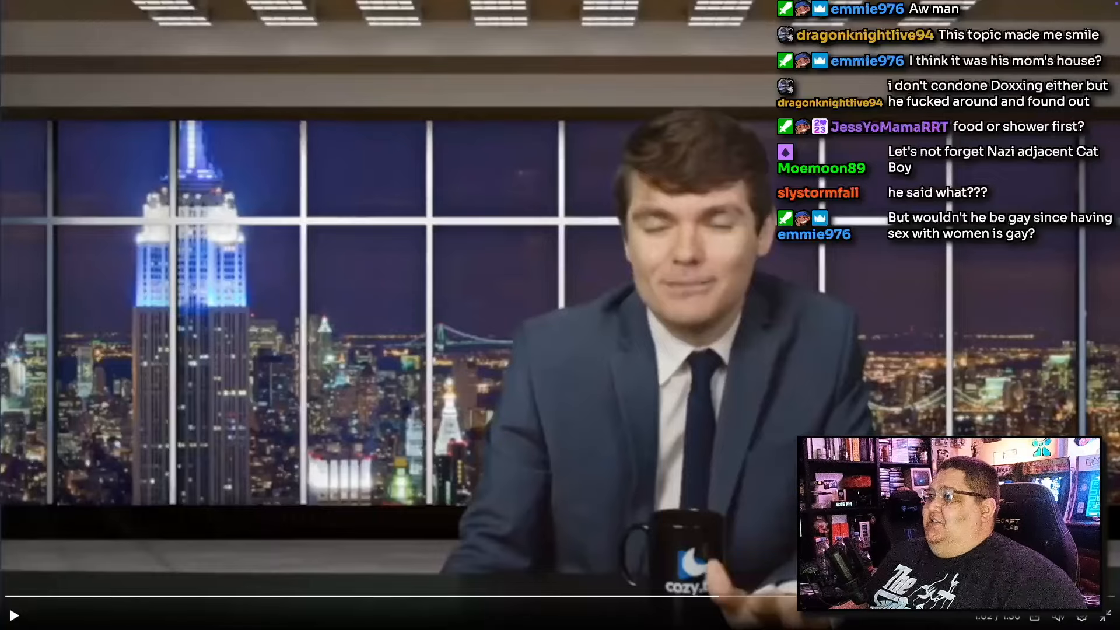
click(14, 614)
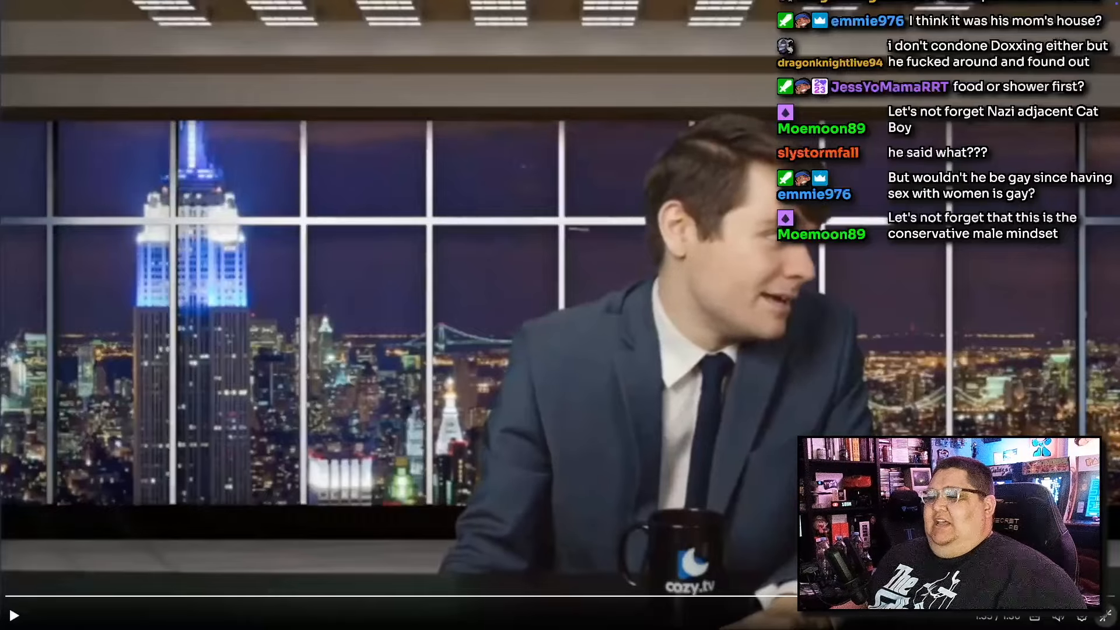
click(75, 21)
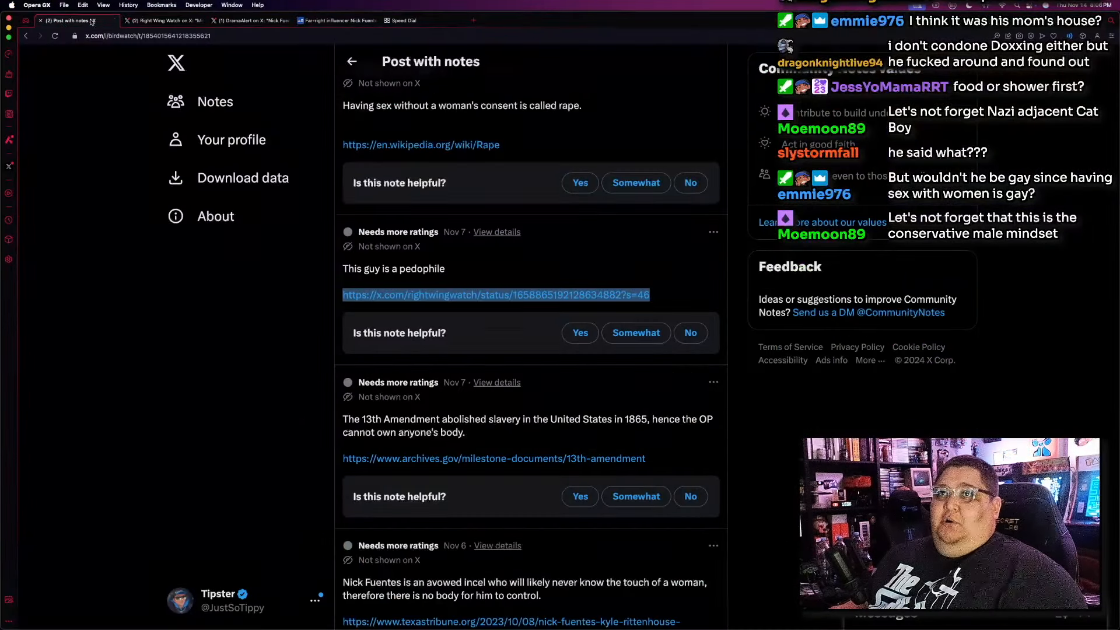
Close the 'Post with notes' tab, leaving the DramaAlert pepper-spray post showing
click(164, 20)
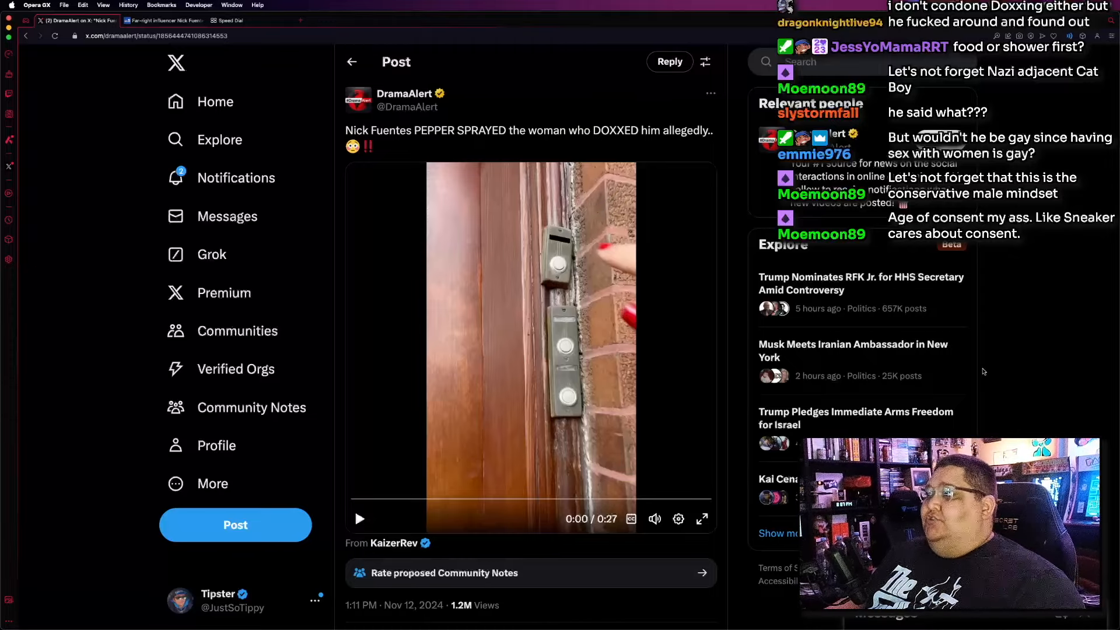
mouse_move(637, 265)
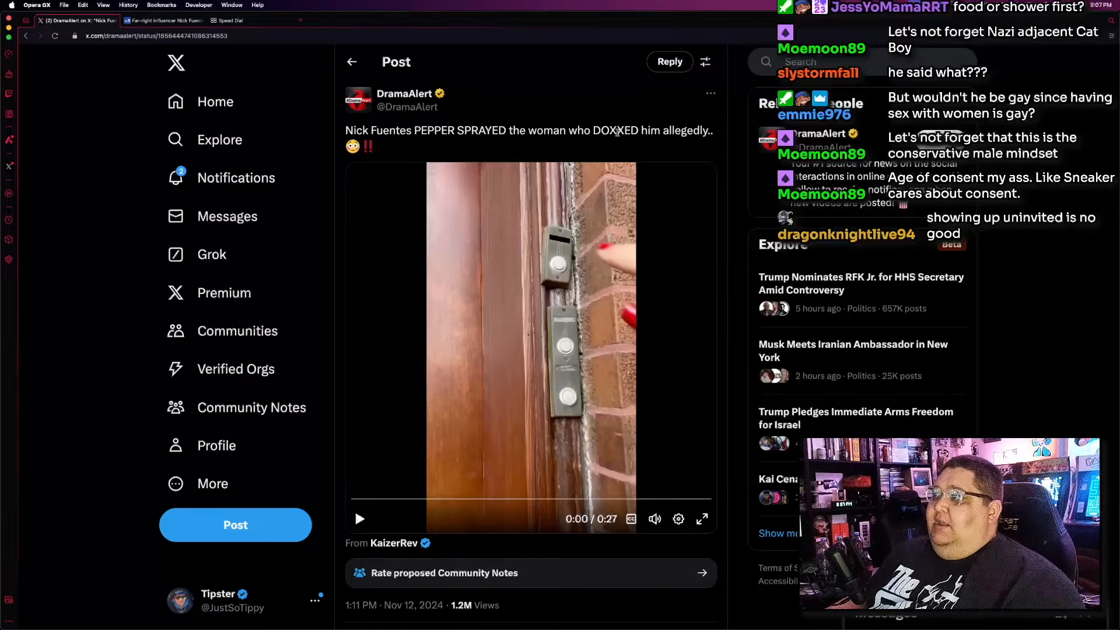
mouse_move(578, 268)
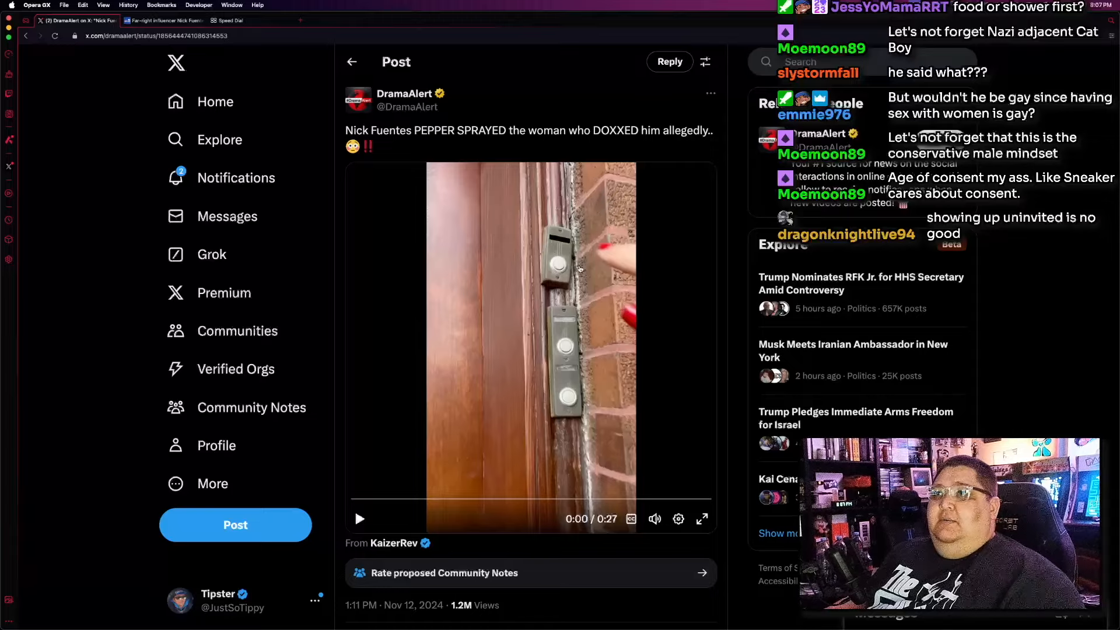
mouse_move(664, 336)
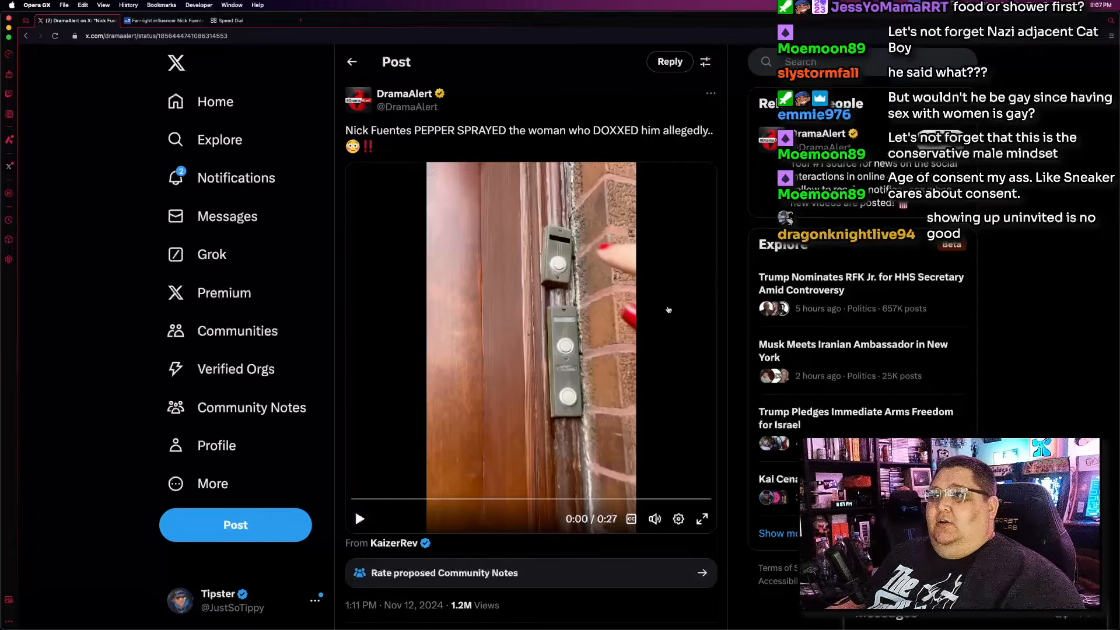
mouse_move(677, 258)
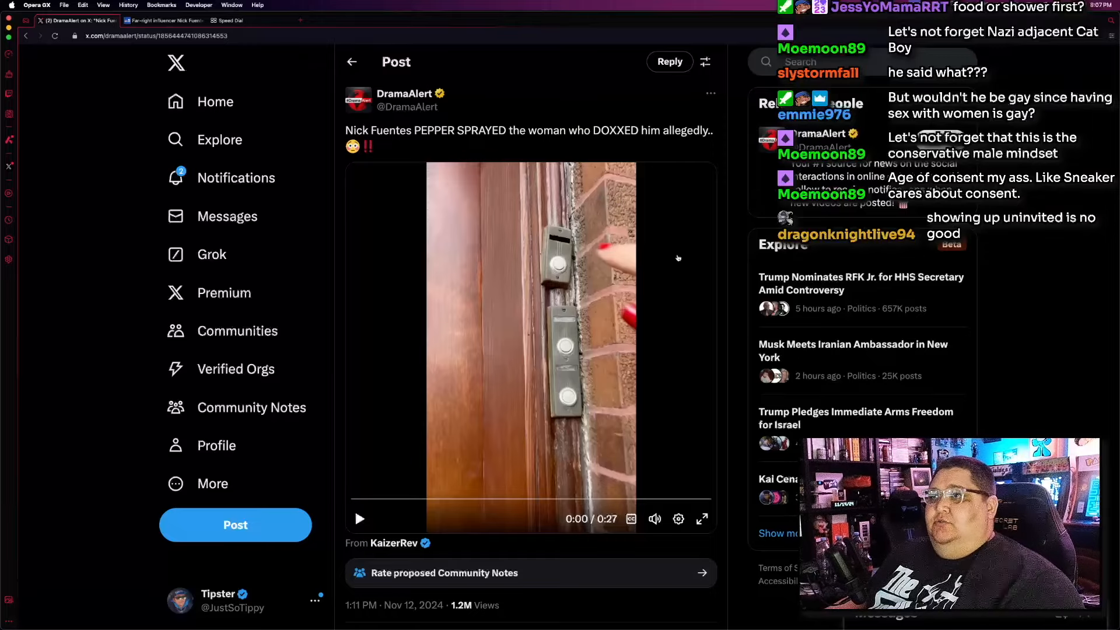
mouse_move(546, 350)
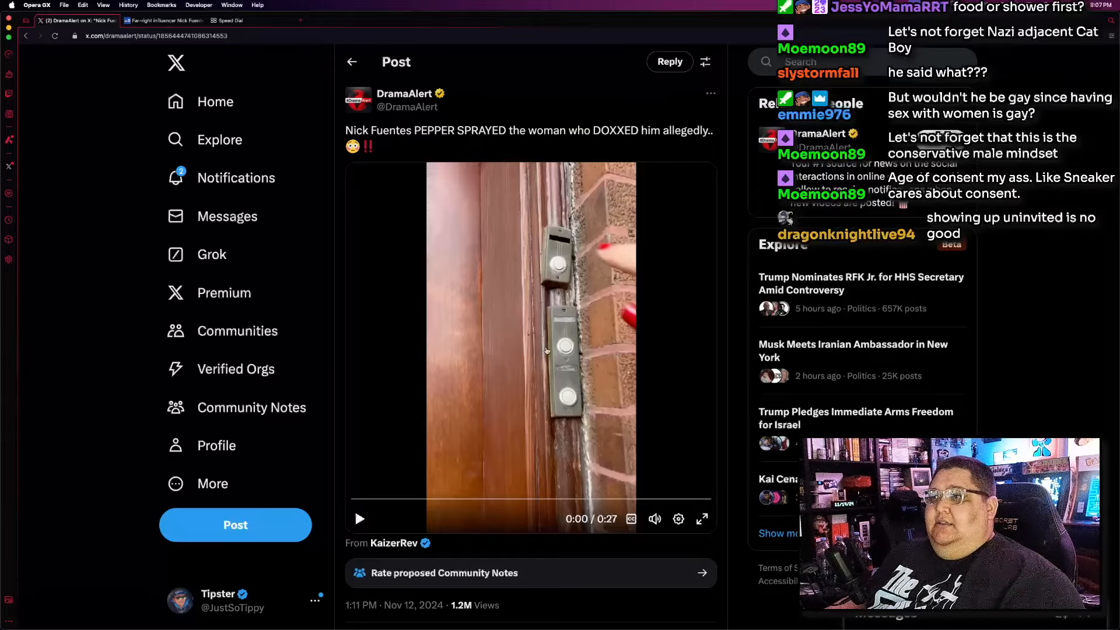
mouse_move(702, 518)
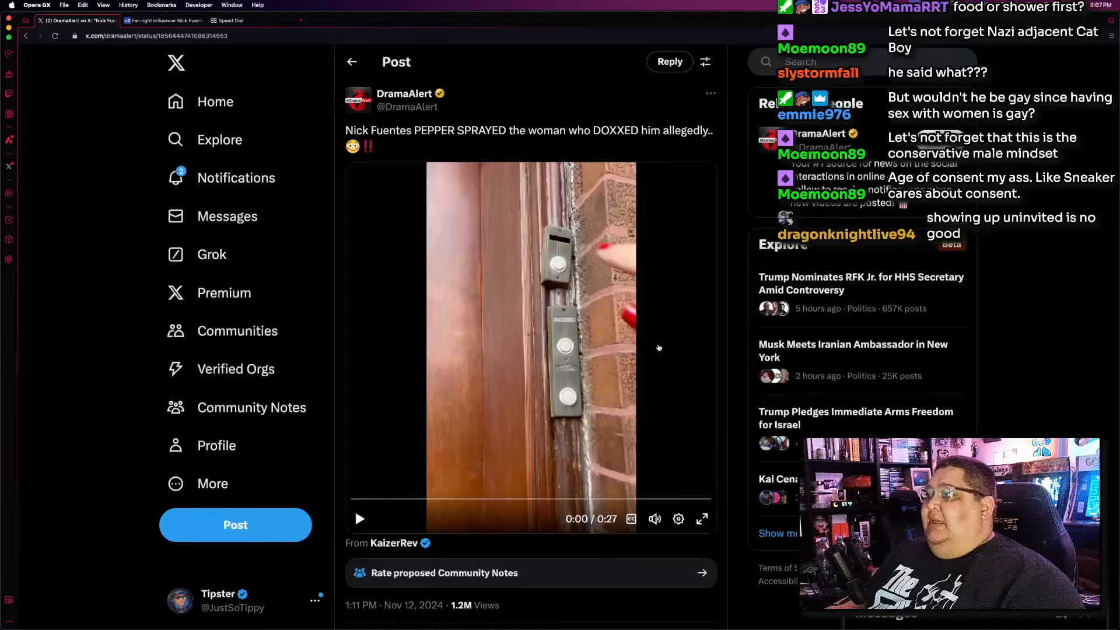
mouse_move(607, 397)
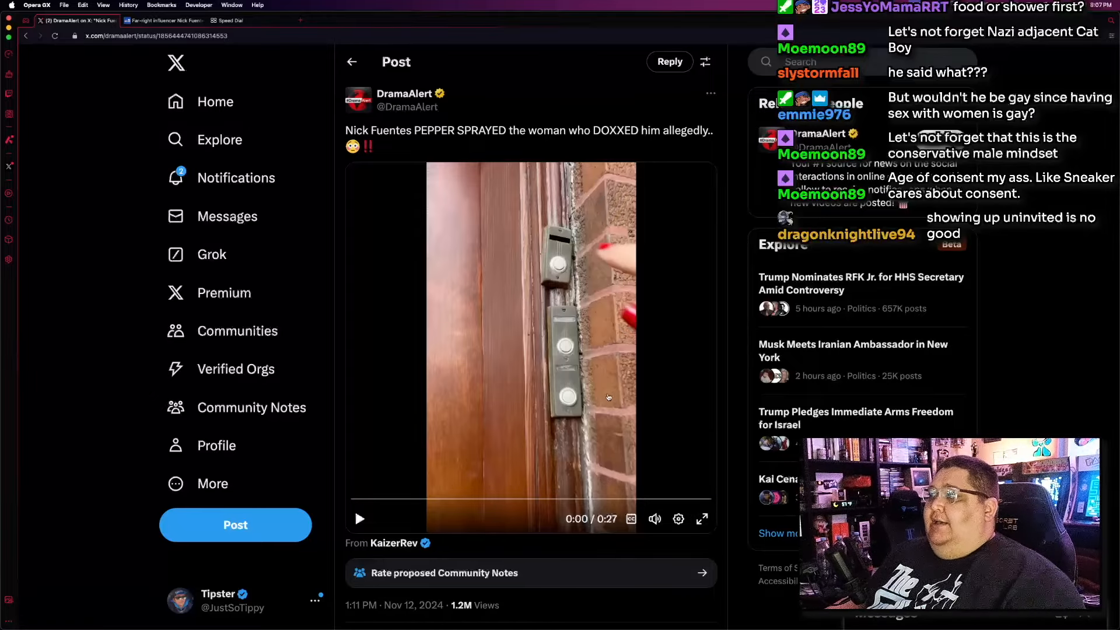
Switch the DramaAlert doorbell video player to full screen
click(702, 519)
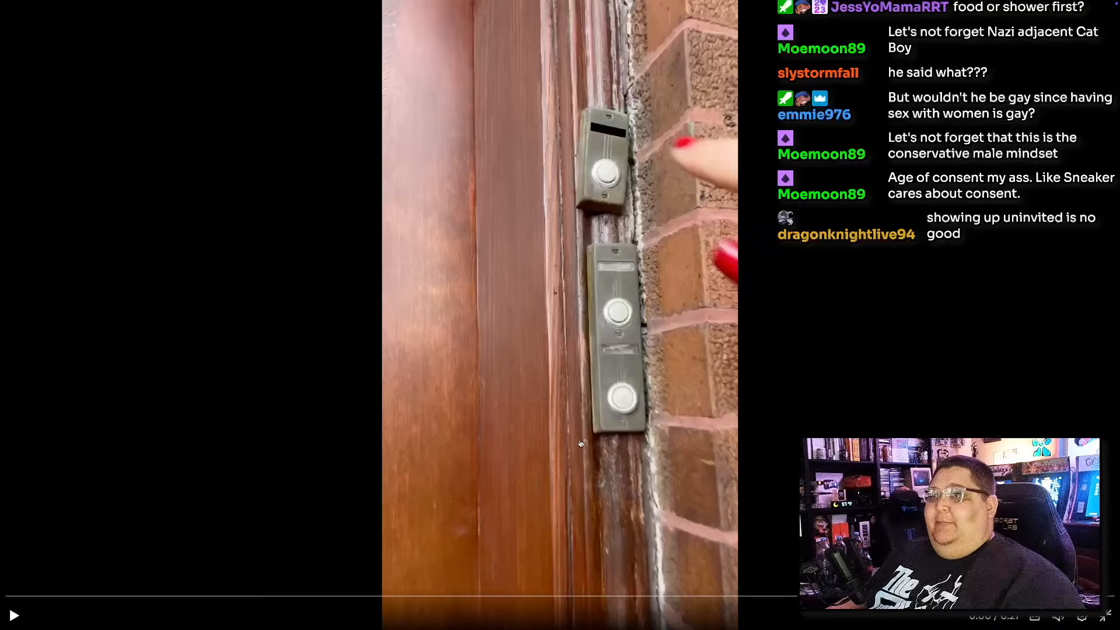
Watch the doorbell clip full screen, then load the copied 2020 KEEMSTAR post in a new tab
click(13, 614)
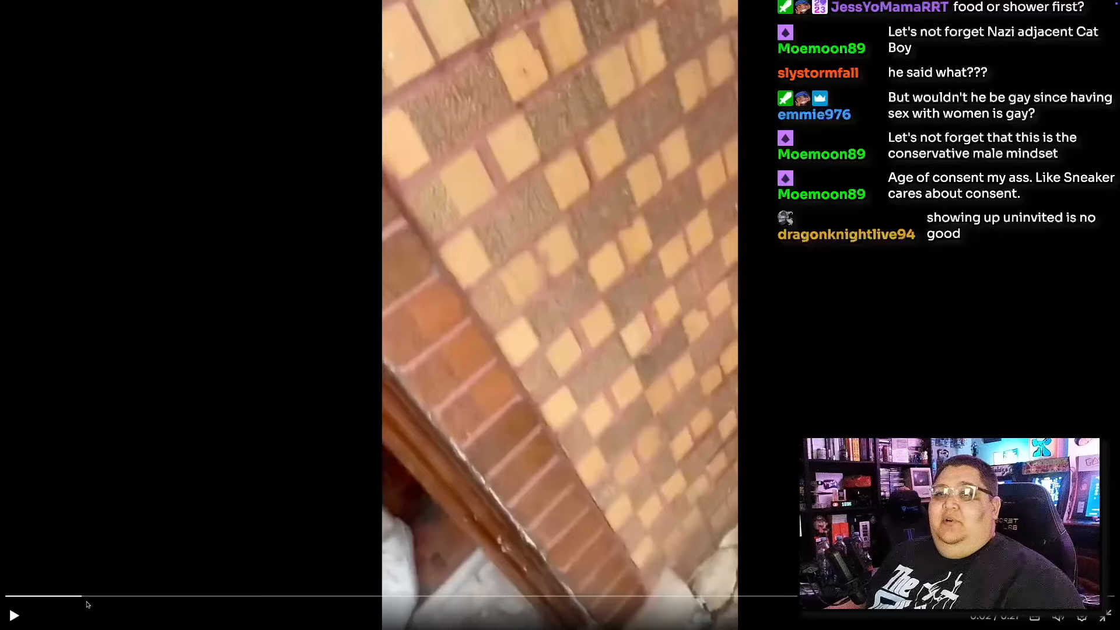
click(13, 614)
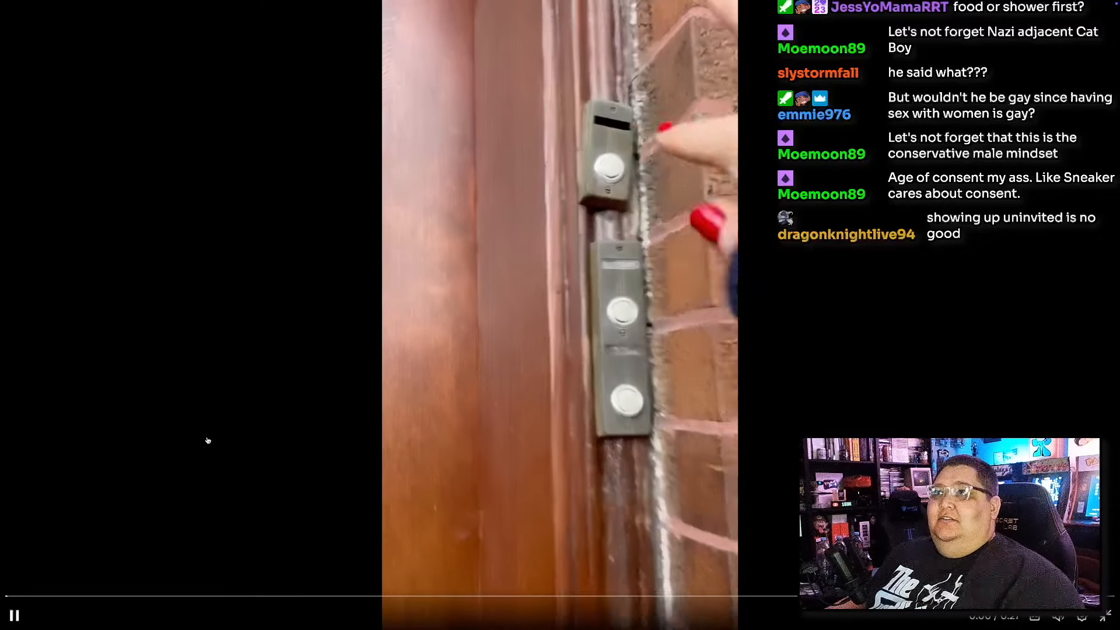
click(14, 614)
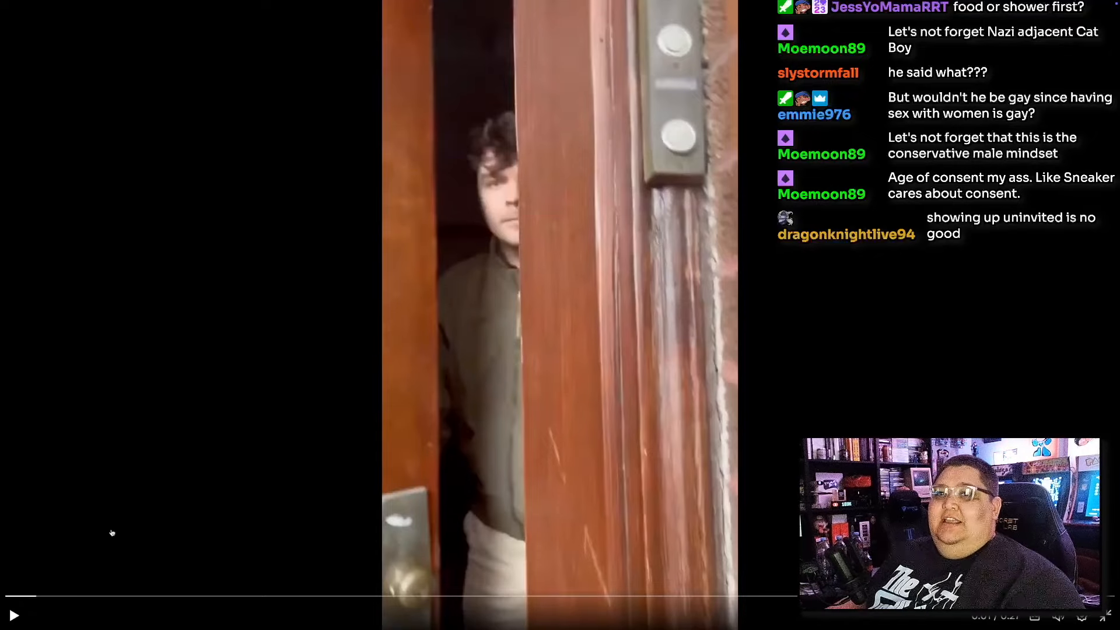
click(13, 614)
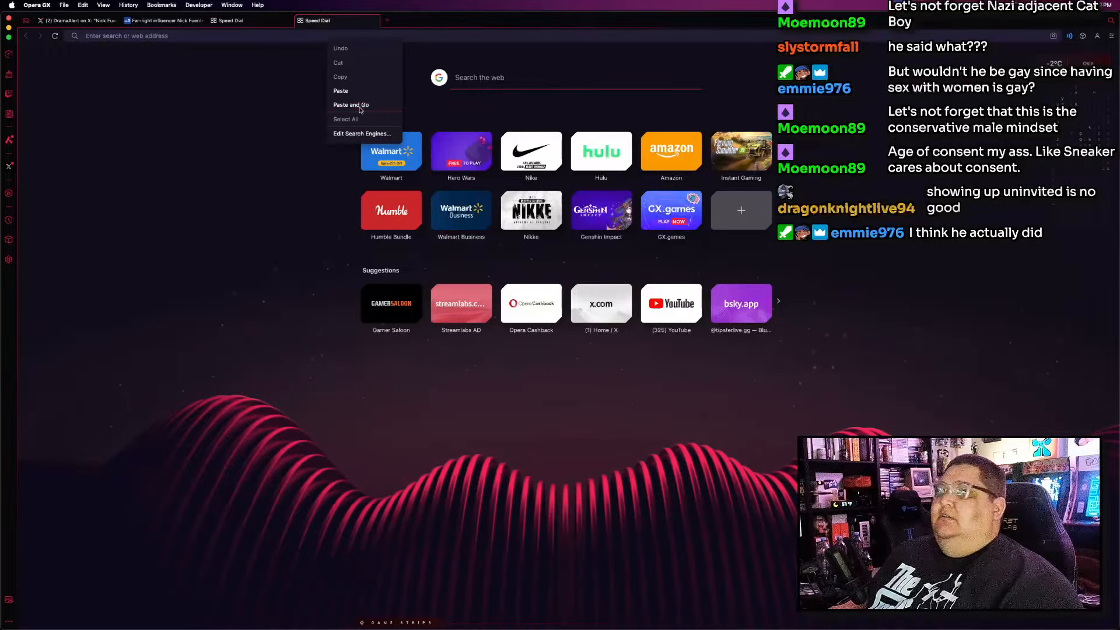
click(350, 104)
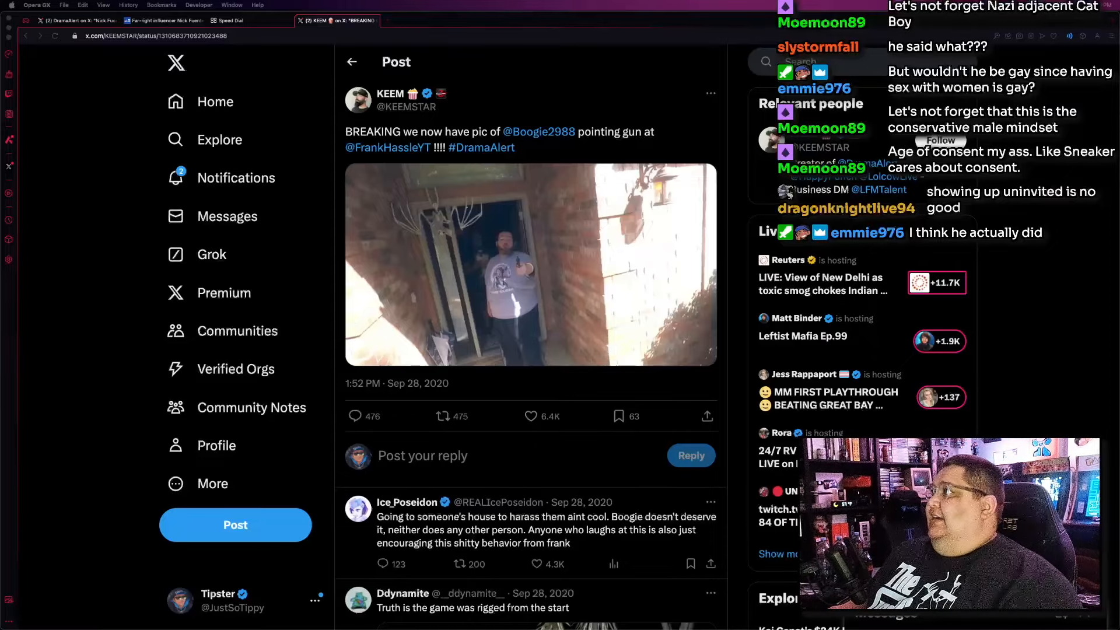
Scroll the KEEMSTAR Boogie2988 post and open its gun-pointing photo
scroll(up, 3)
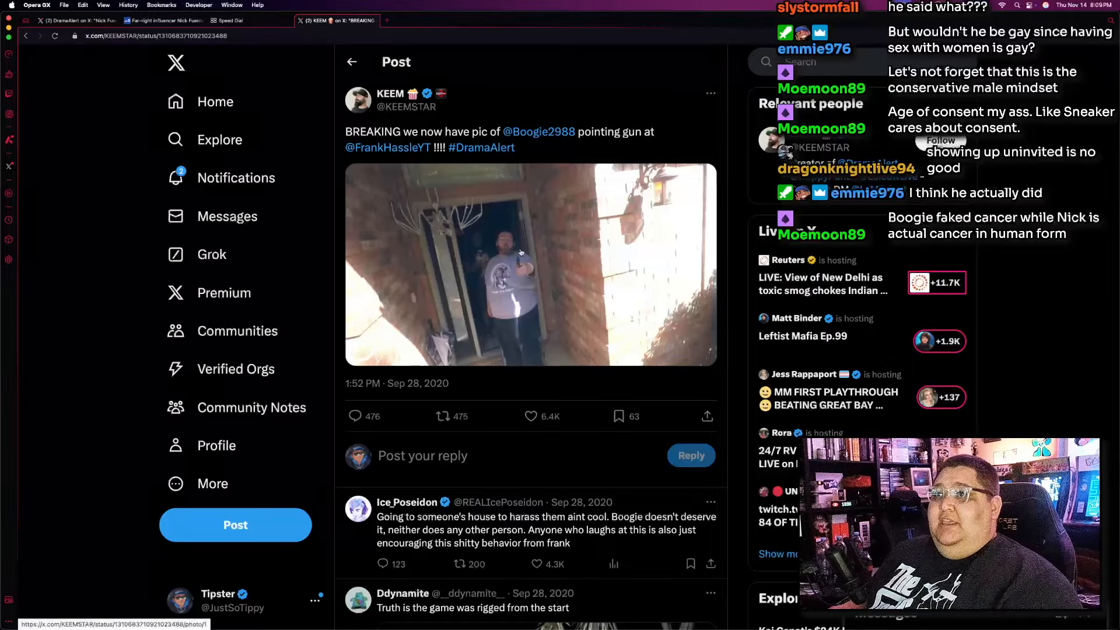
click(530, 264)
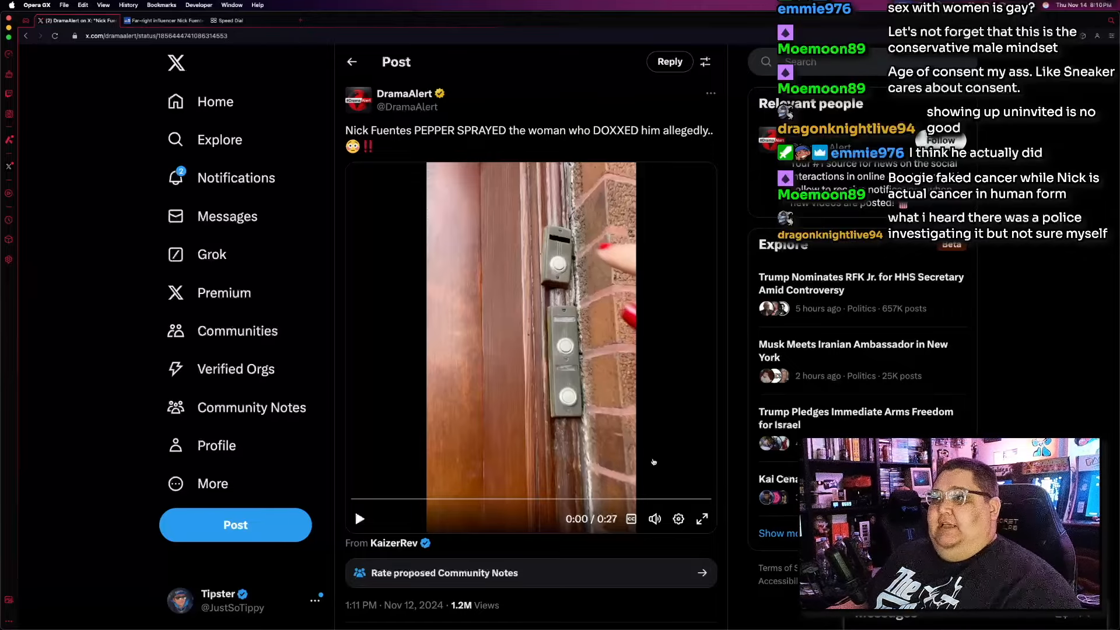
mouse_move(702, 519)
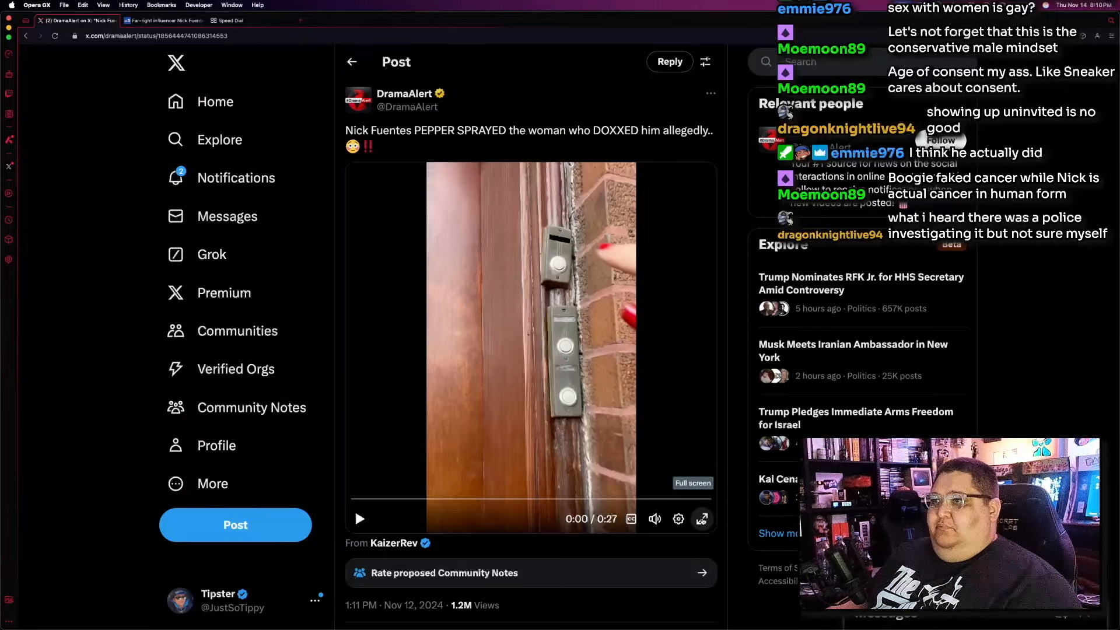
Rewatch the DramaAlert doorbell clip full screen, then close the DramaAlert post tab
click(701, 518)
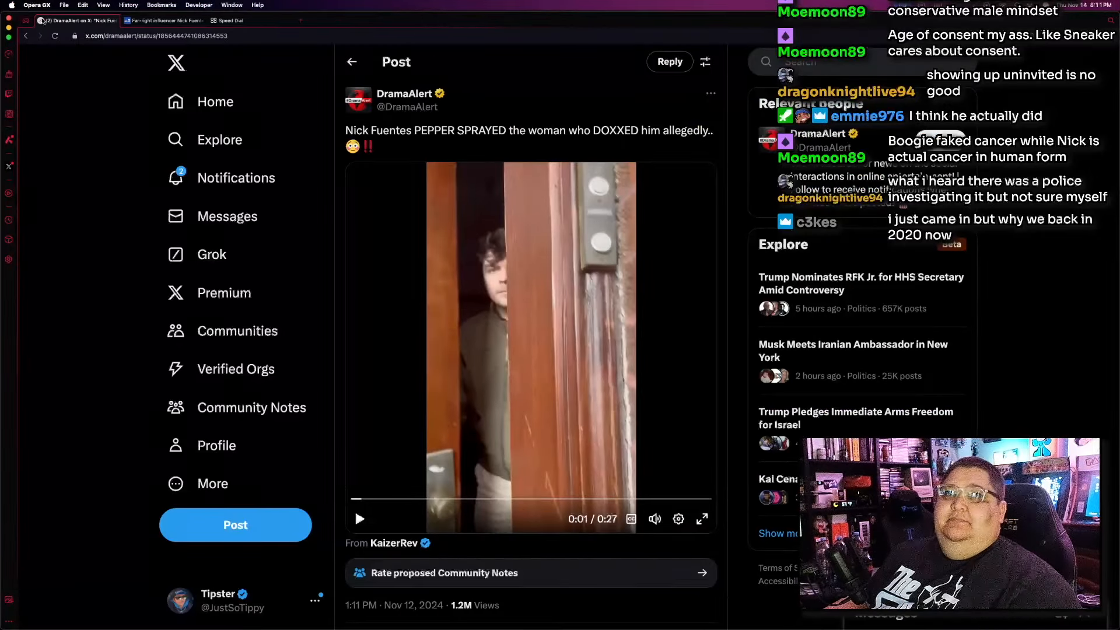
click(162, 19)
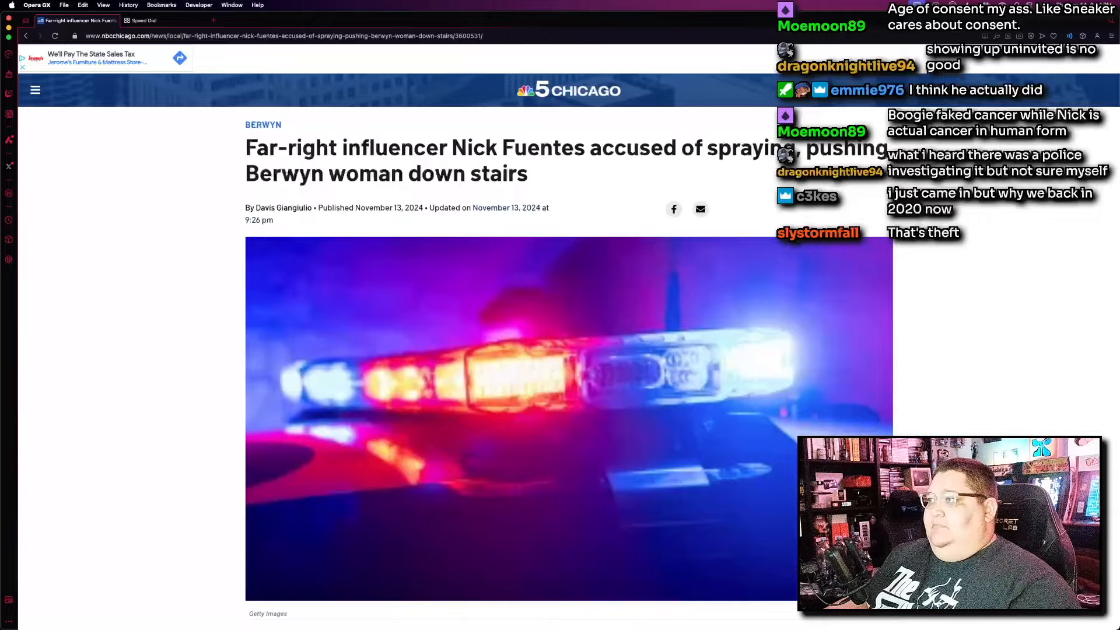
scroll(down, 3)
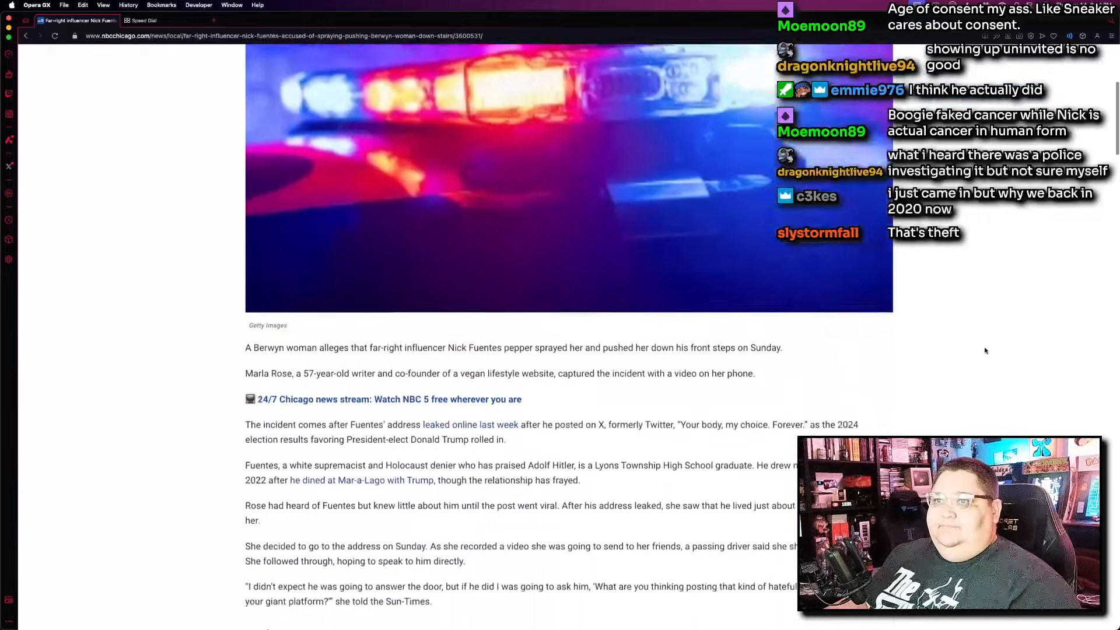
scroll(down, 3)
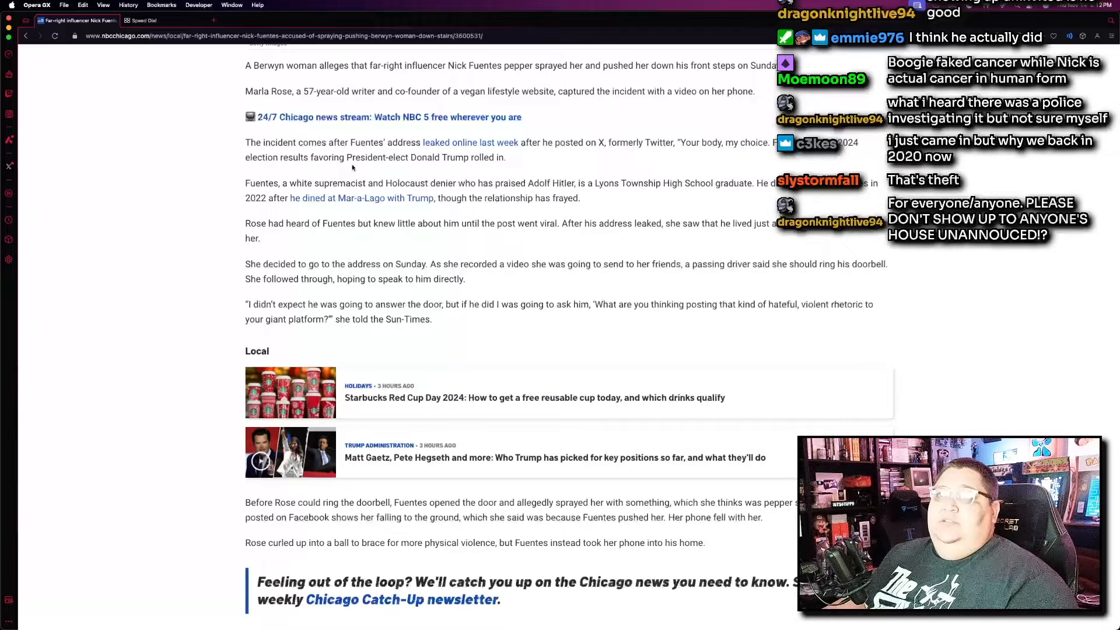
mouse_move(664, 209)
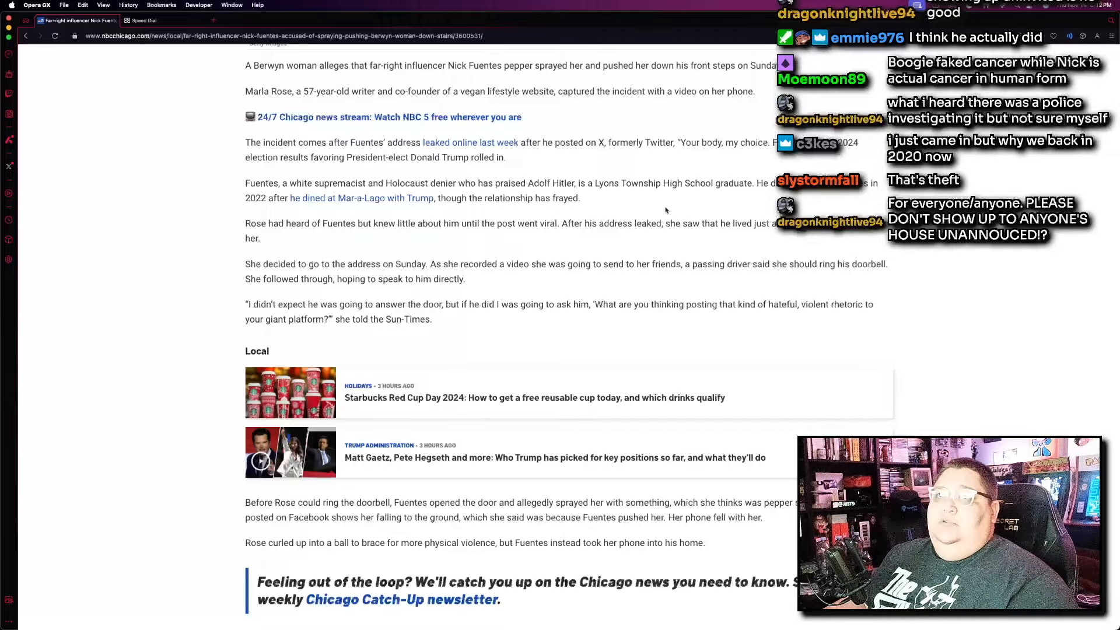
scroll(down, 3)
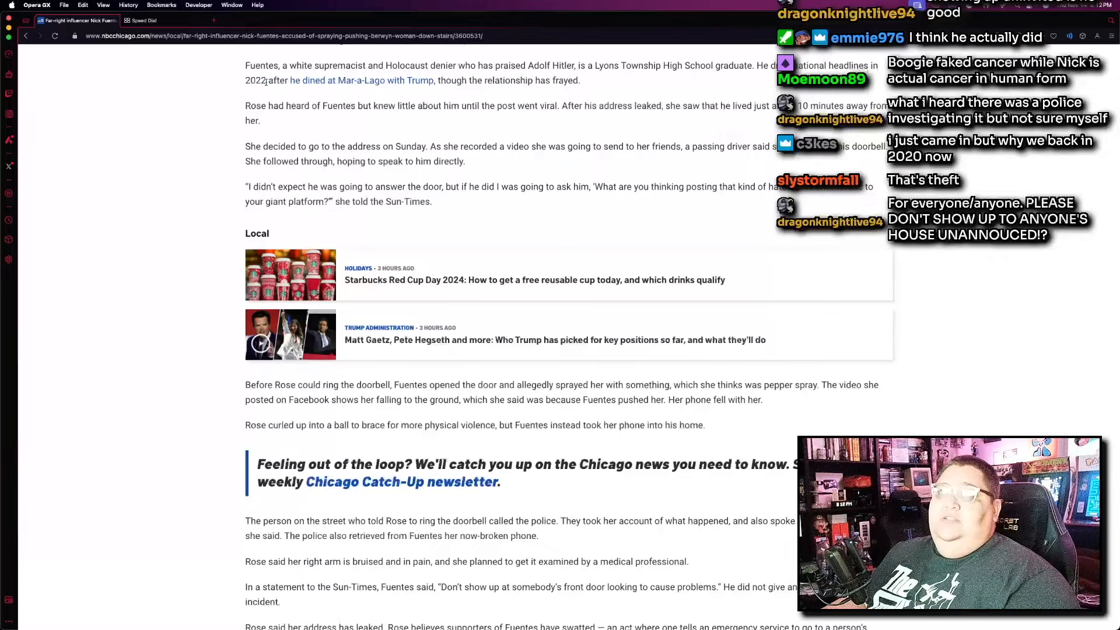
mouse_move(360, 80)
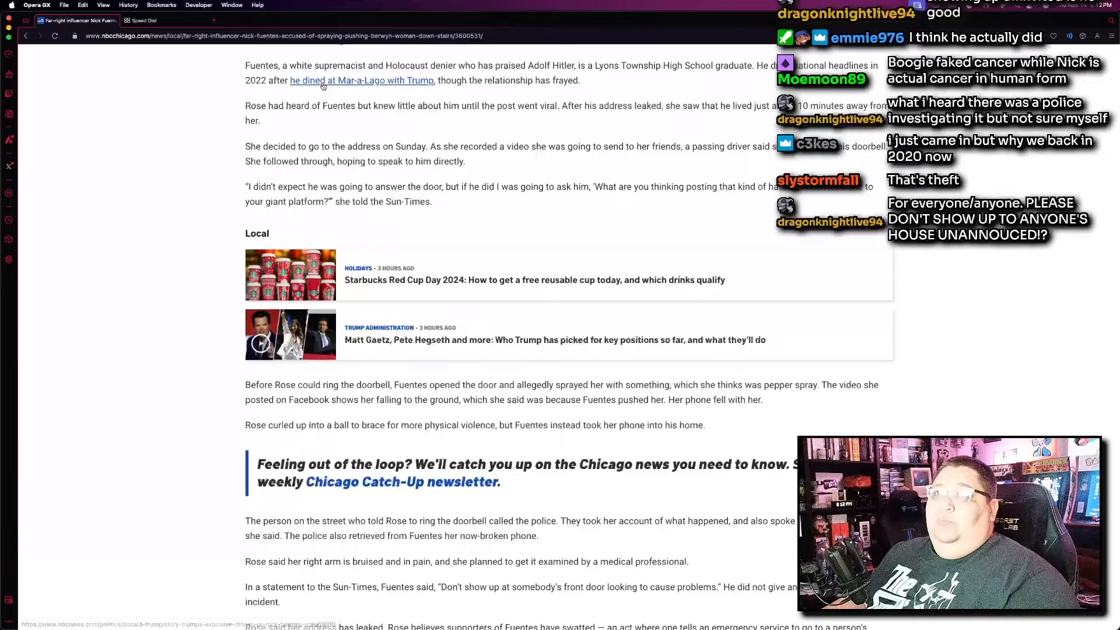
mouse_move(436, 130)
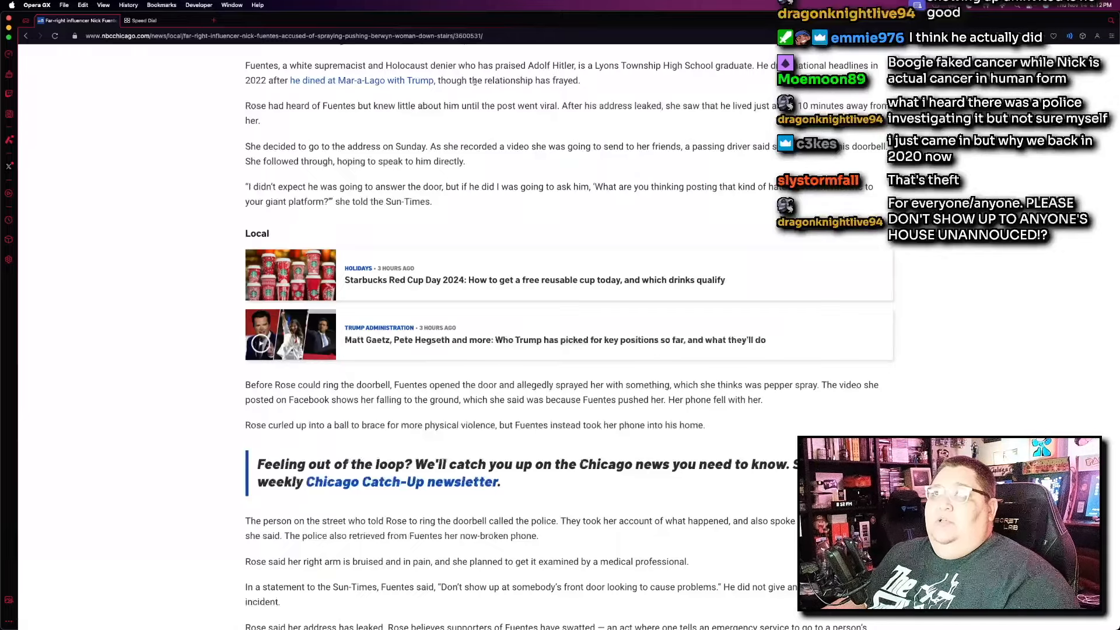
Scroll through the police account, Rose's bruised arm and the swatting to the article's closing quote
scroll(down, 3)
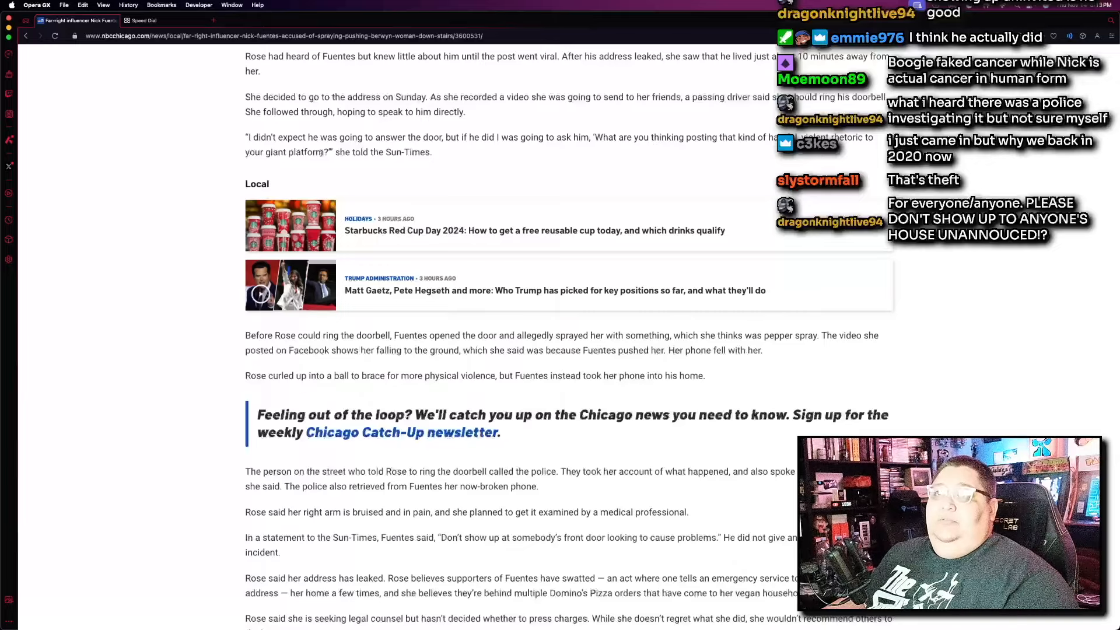
mouse_move(439, 157)
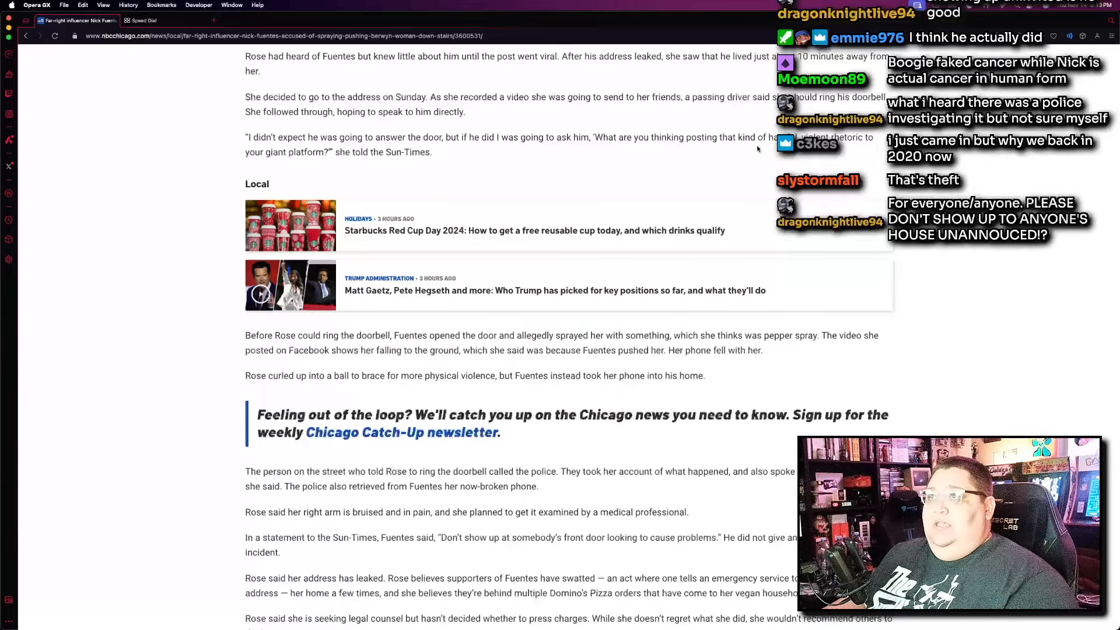
mouse_move(419, 162)
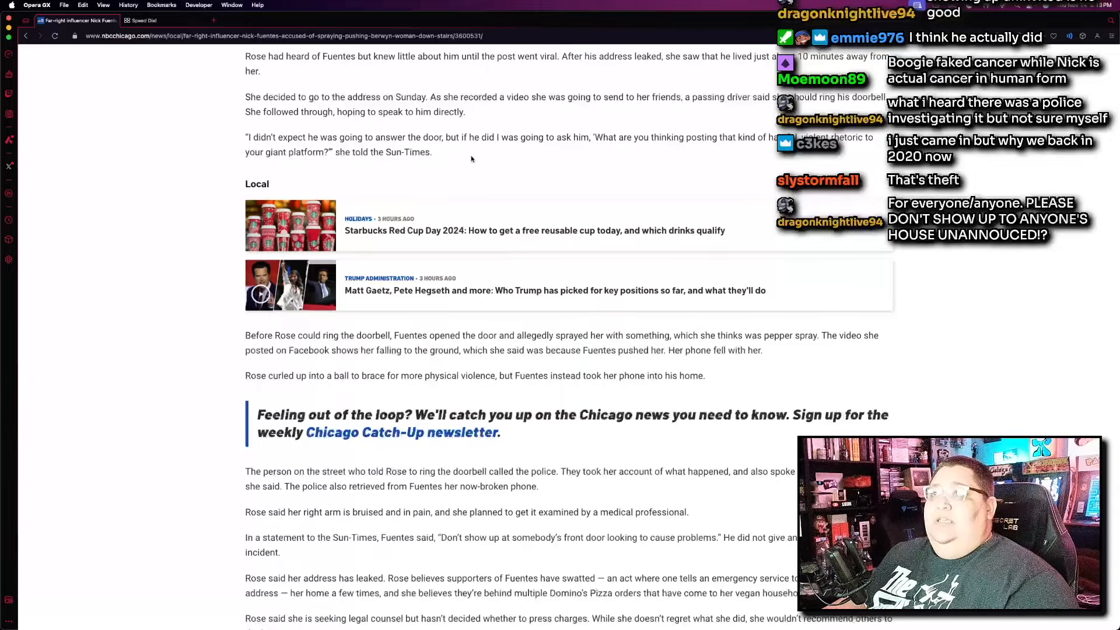
mouse_move(734, 208)
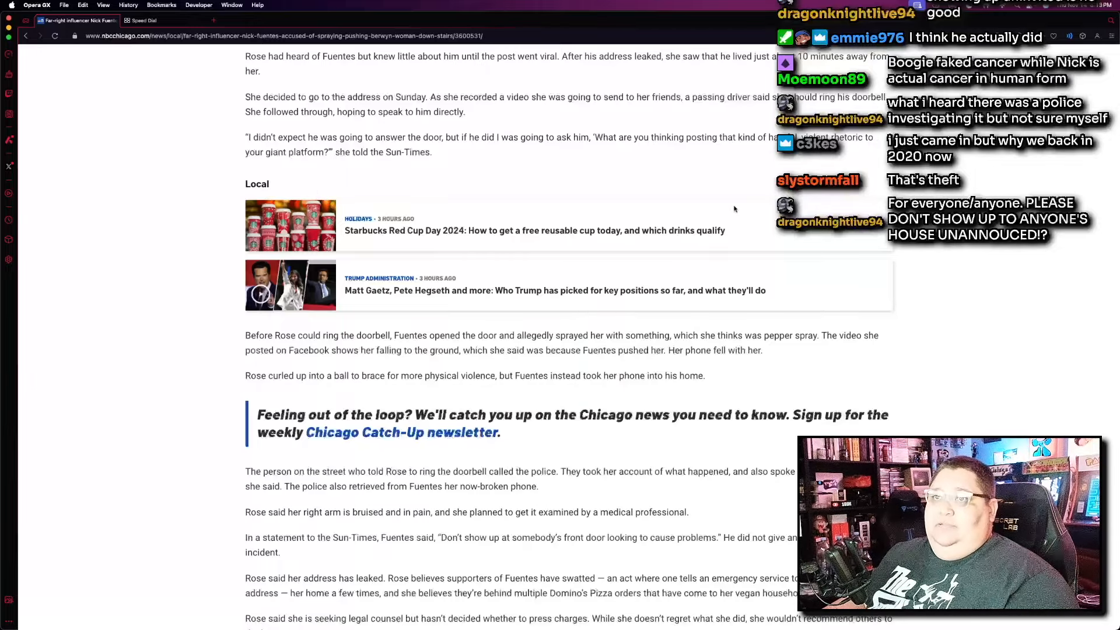
scroll(down, 3)
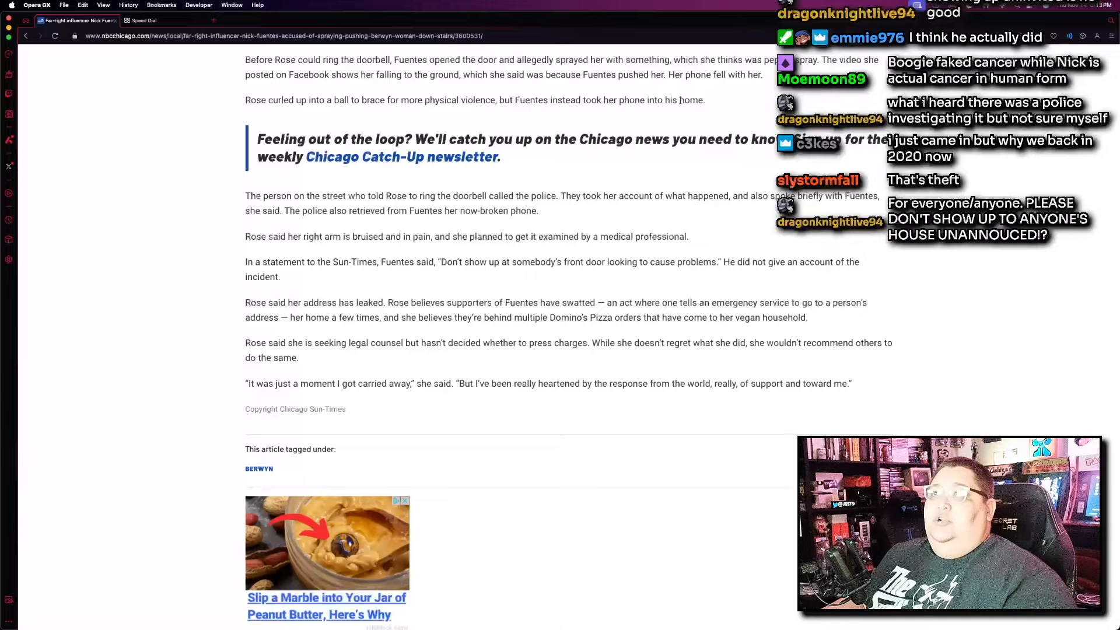
Reach the Sun-Times copyright line, then return to the headline, byline and police-lights photo
scroll(down, 3)
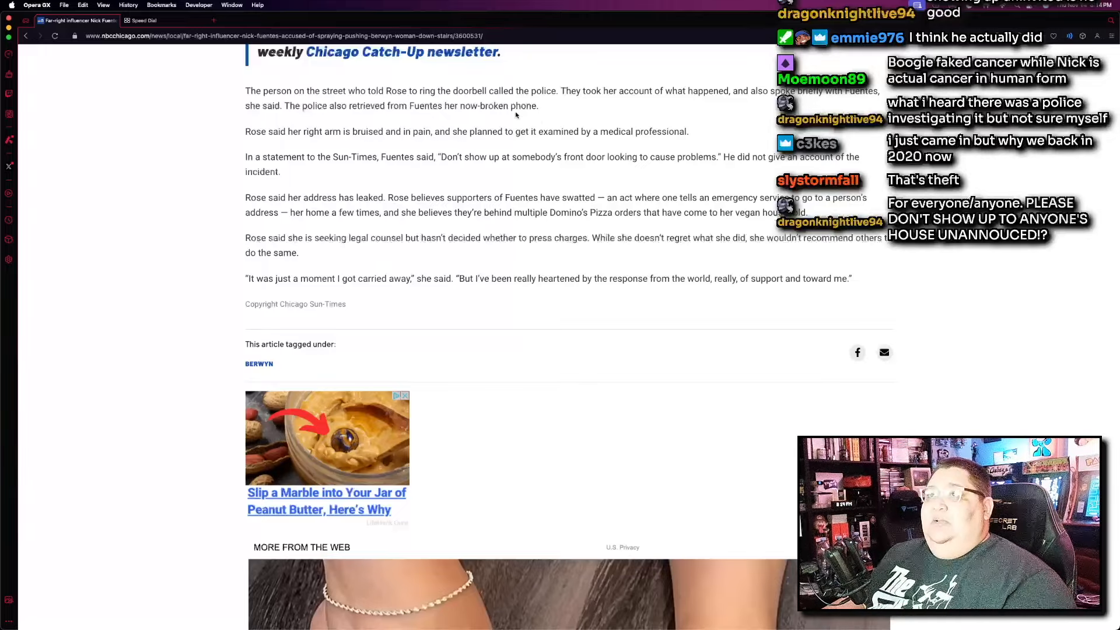
mouse_move(538, 260)
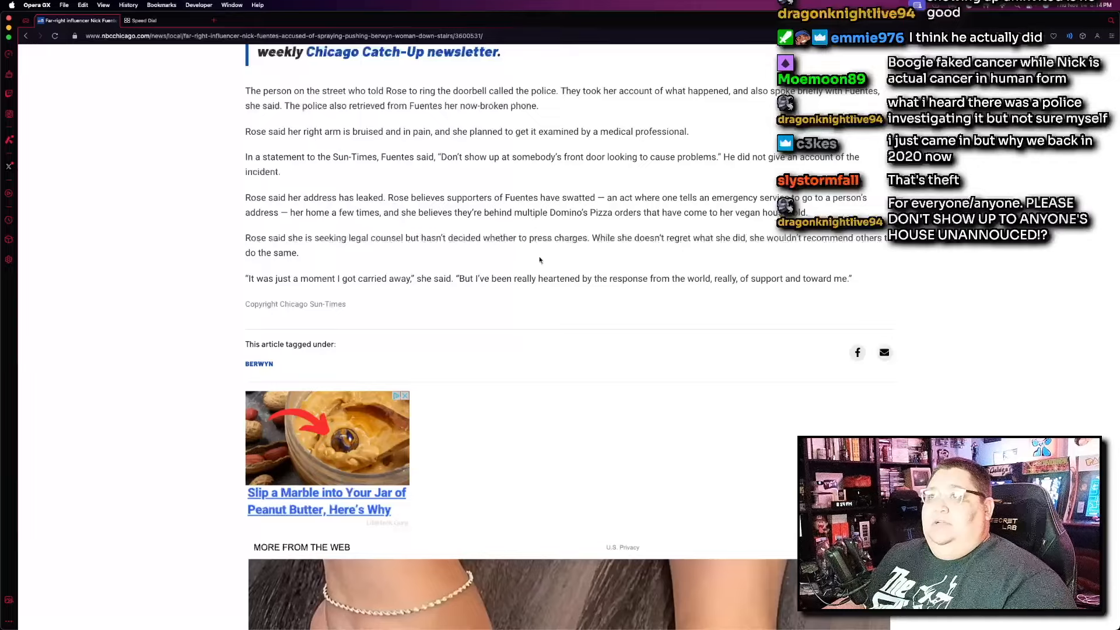
mouse_move(235, 133)
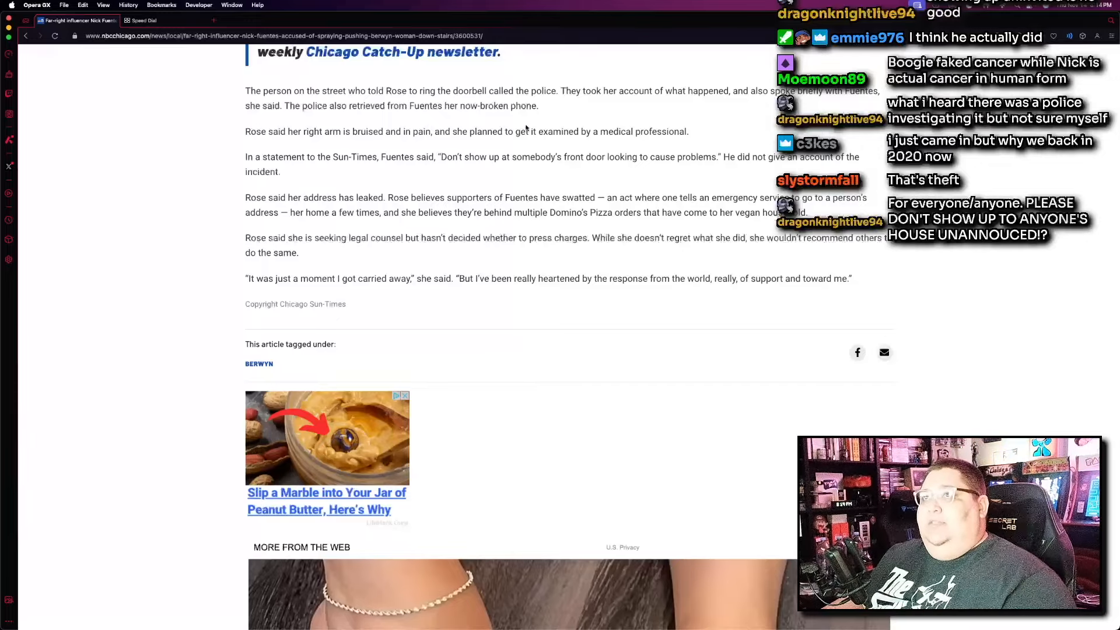
mouse_move(552, 108)
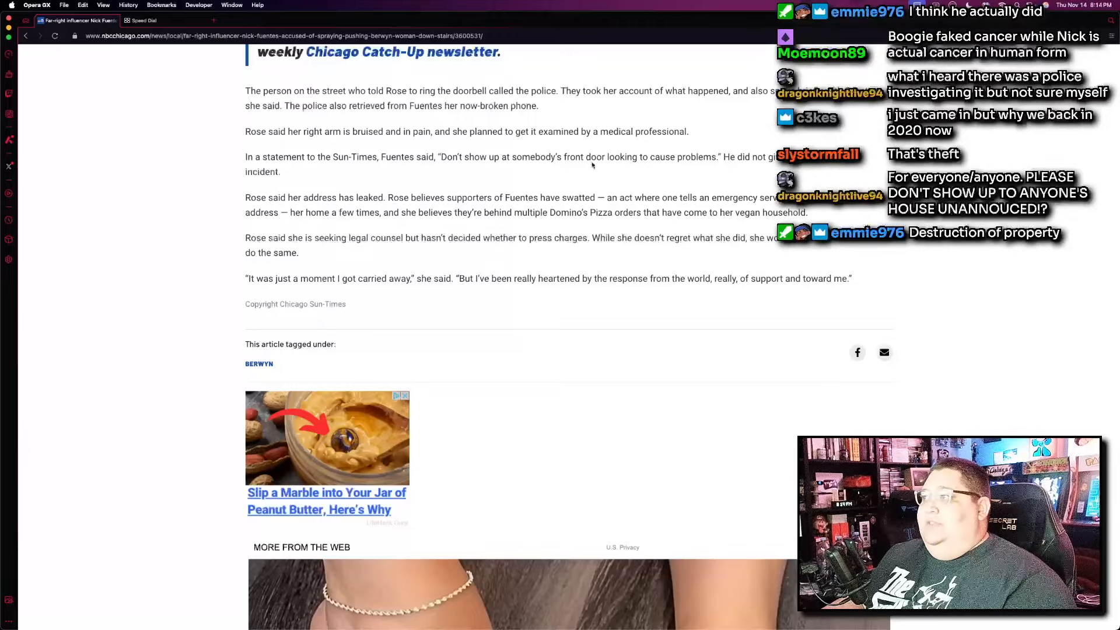
mouse_move(316, 144)
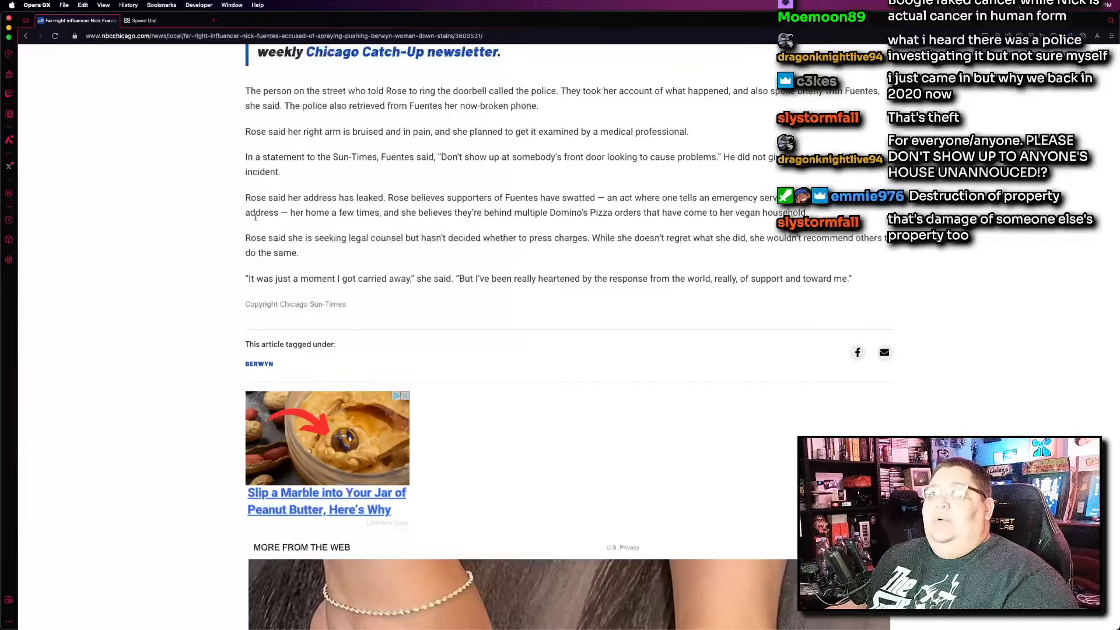
mouse_move(245, 207)
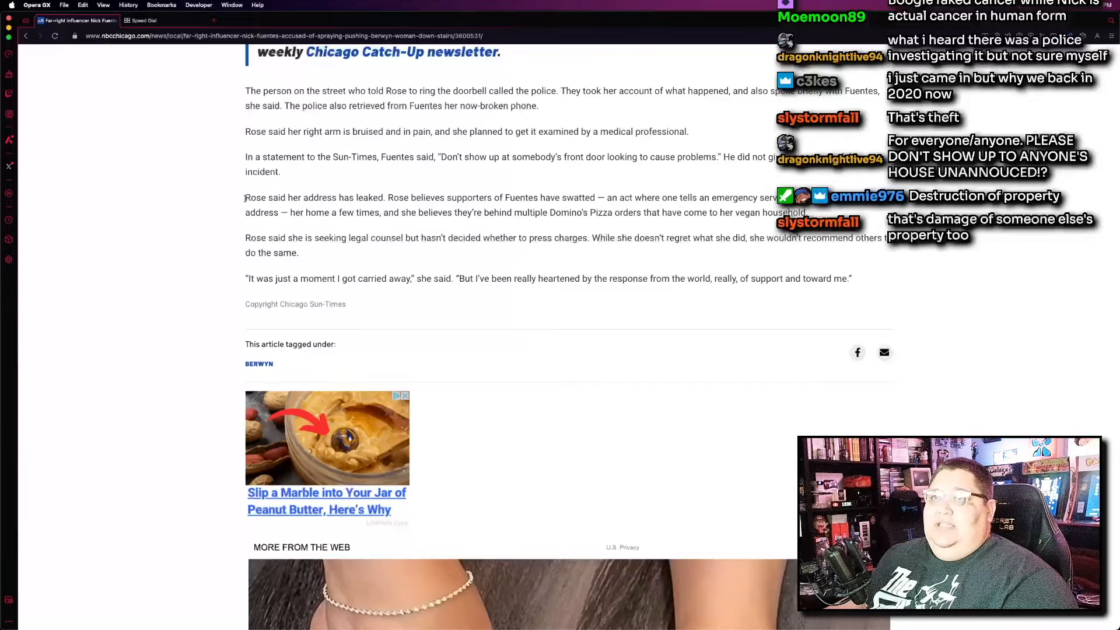
drag(245, 197, 446, 197)
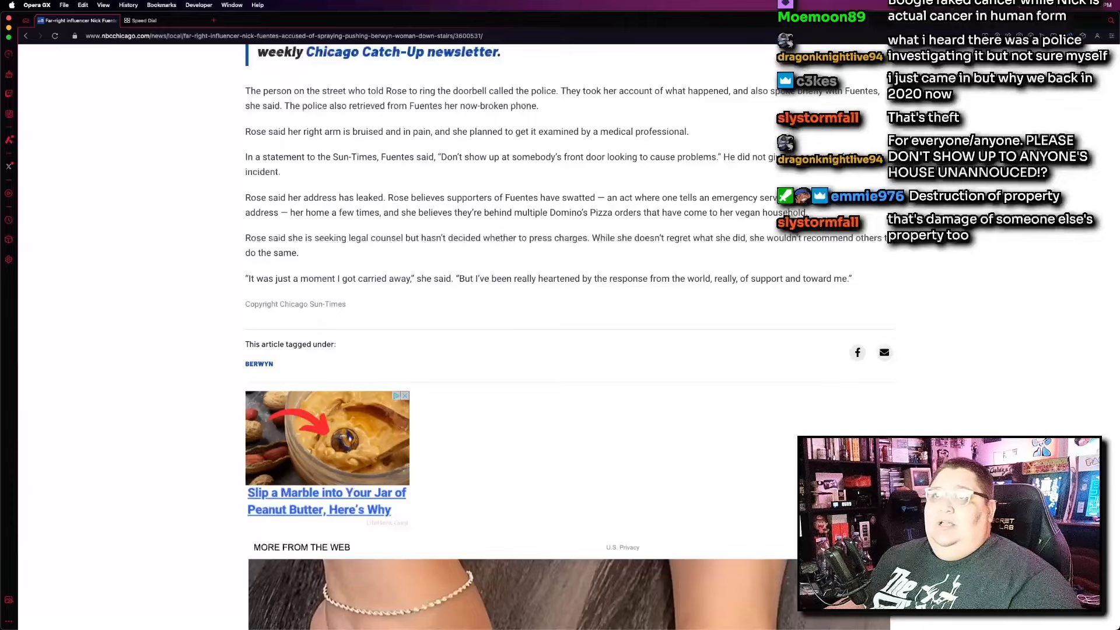
mouse_move(324, 257)
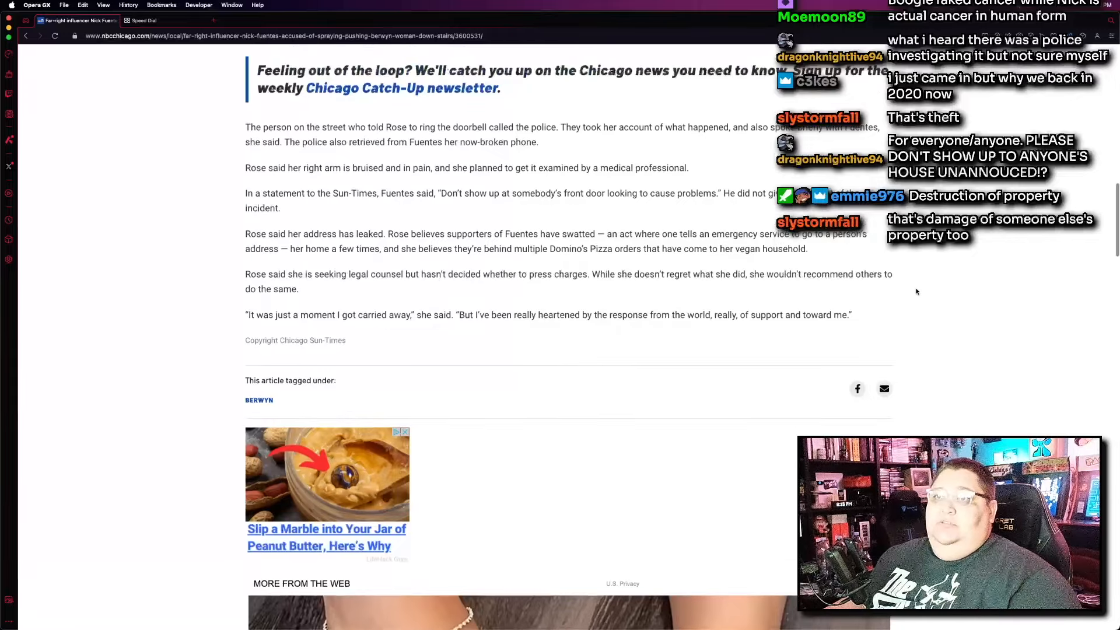
scroll(up, 3)
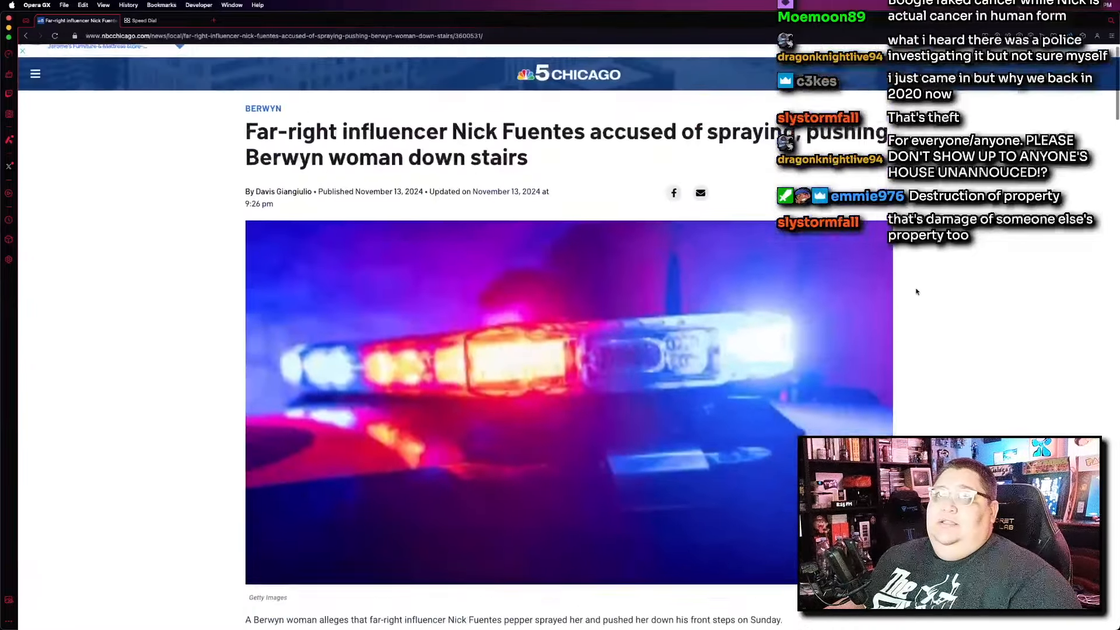
scroll(down, 3)
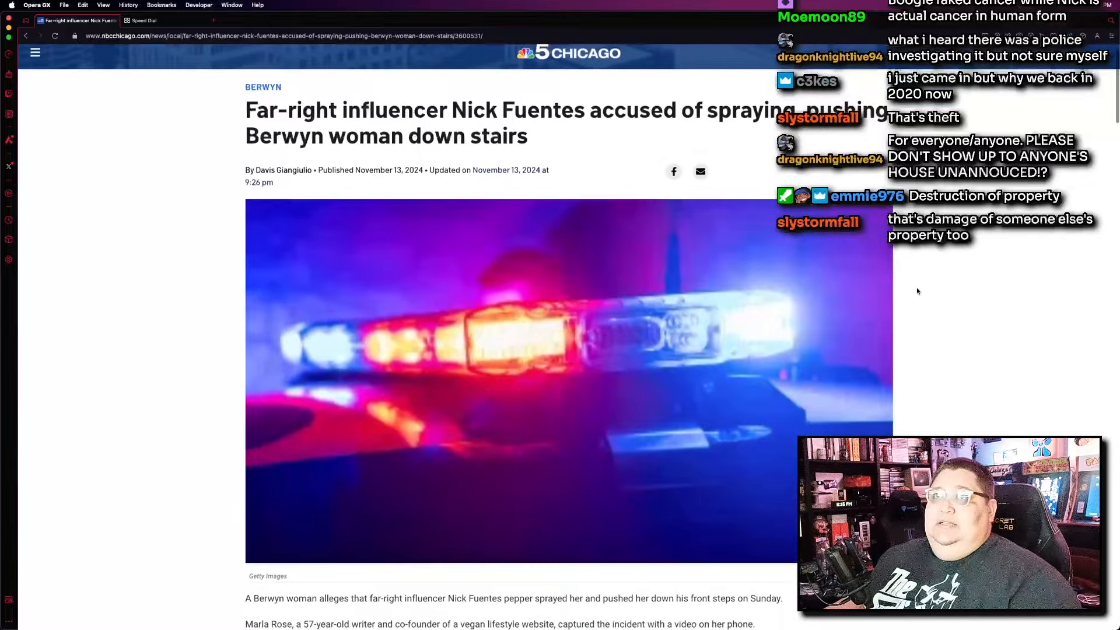
scroll(down, 3)
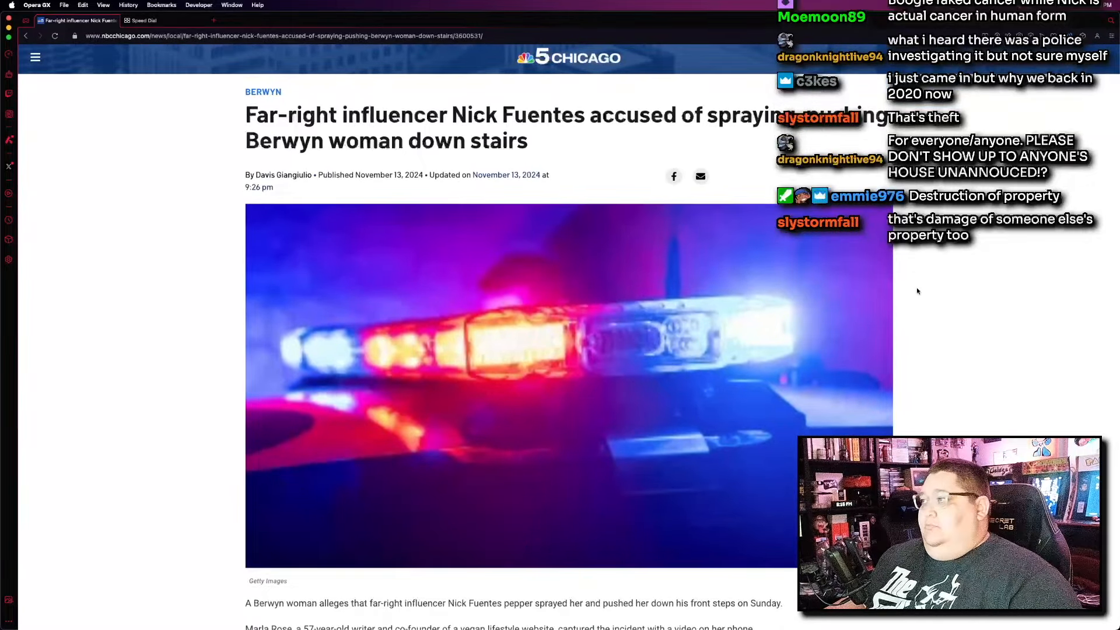